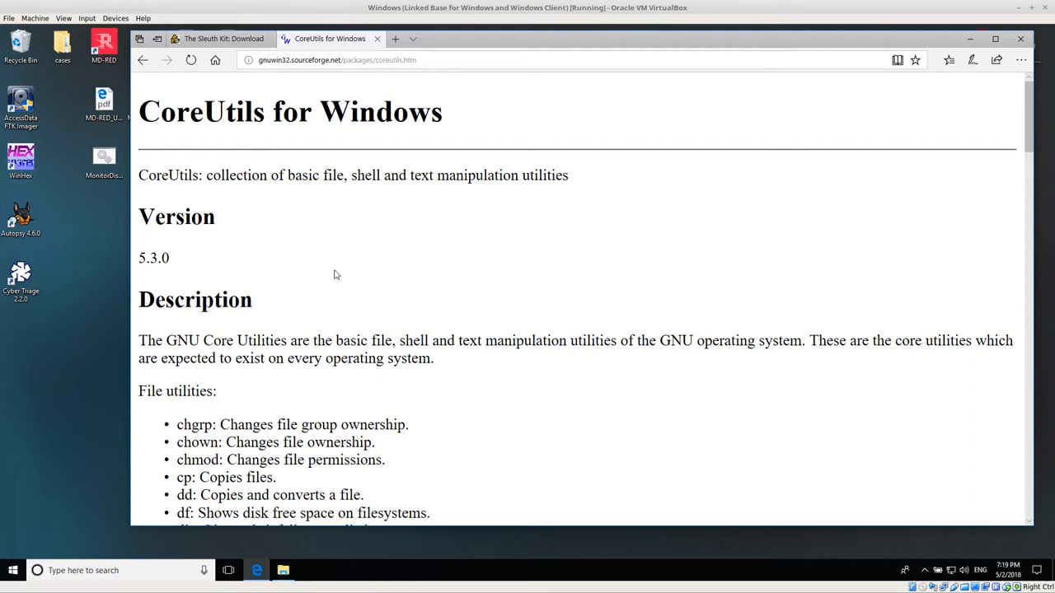
pyautogui.moveTo(422, 113)
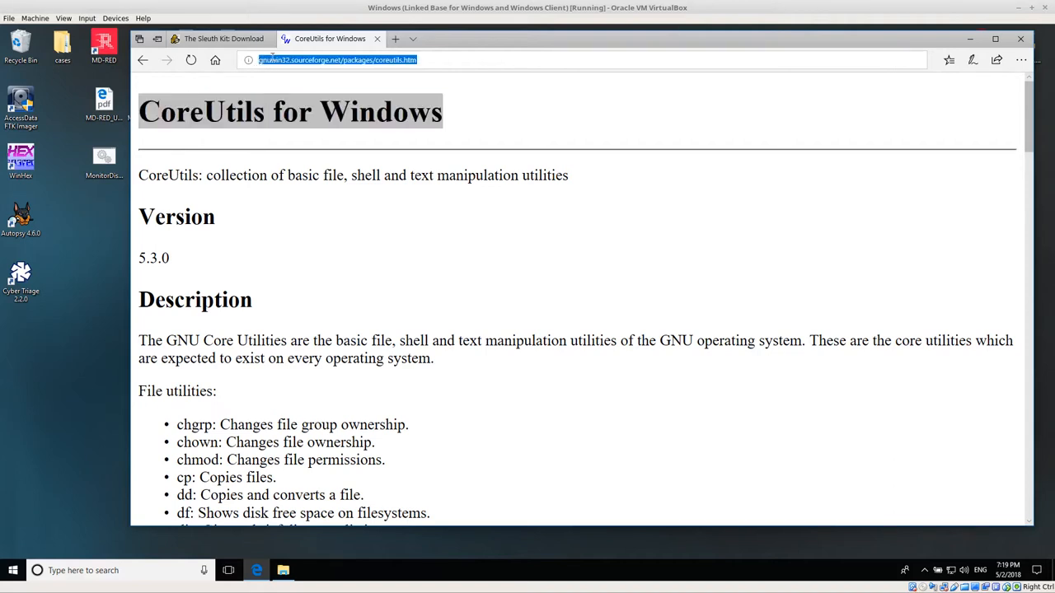
# Step: Skim the CoreUtils page, picking out the dd and md5sum utility names in the list
pyautogui.click(336, 59)
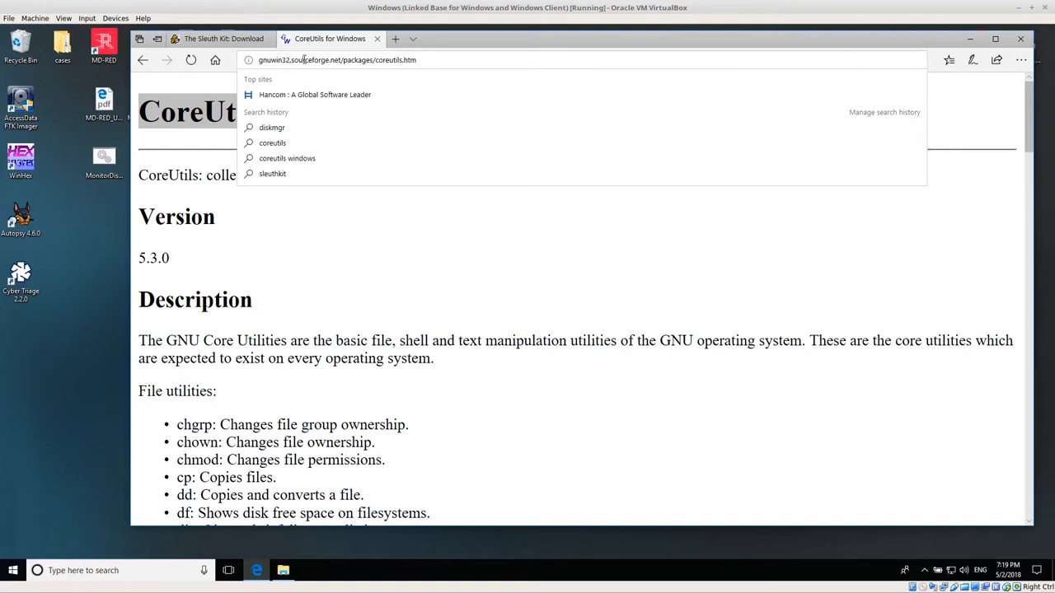
pyautogui.click(392, 277)
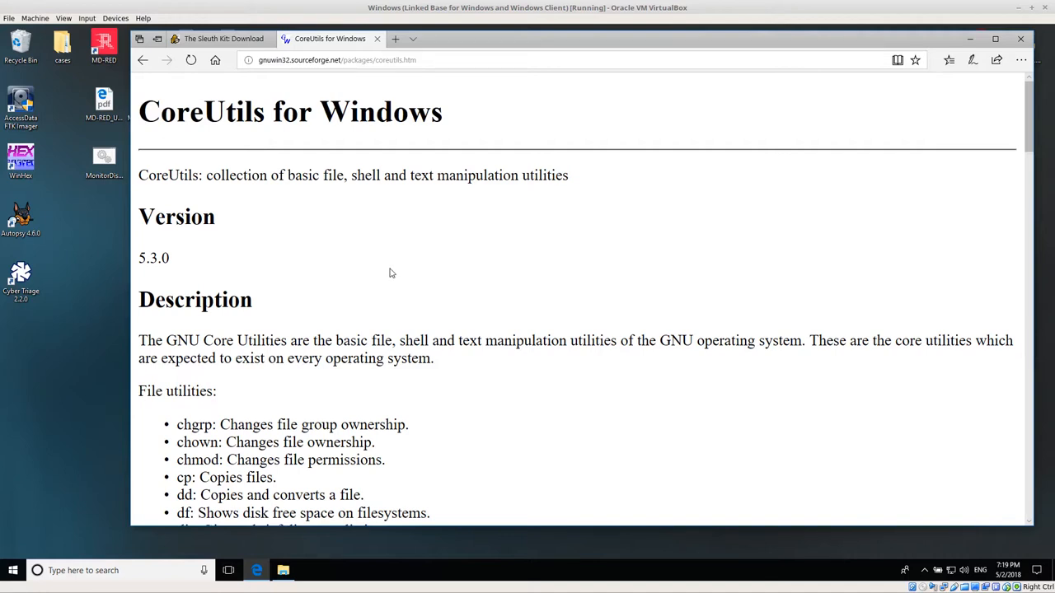
pyautogui.moveTo(394, 270)
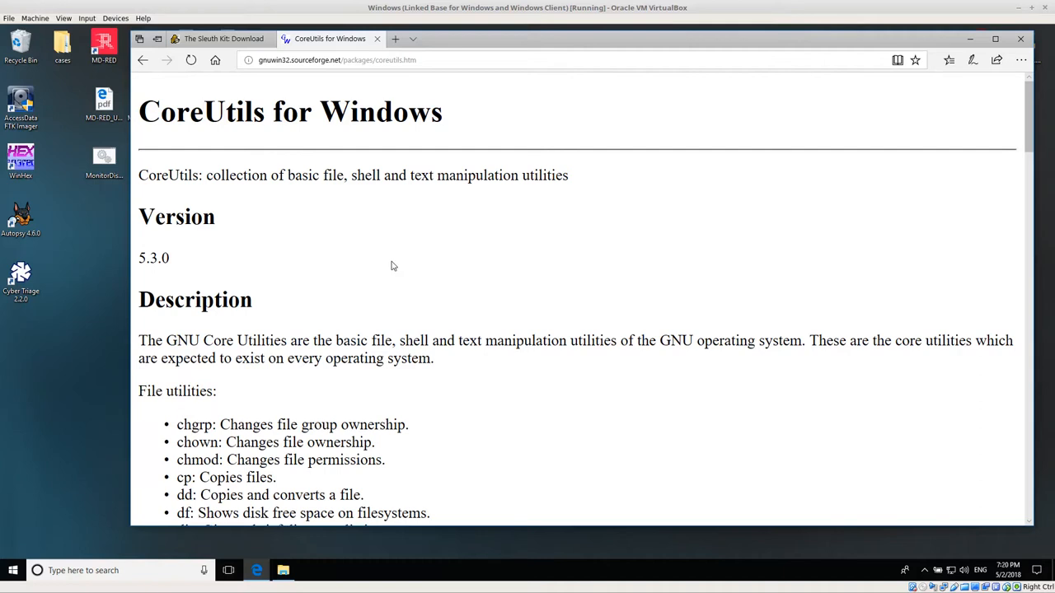
pyautogui.moveTo(231, 91)
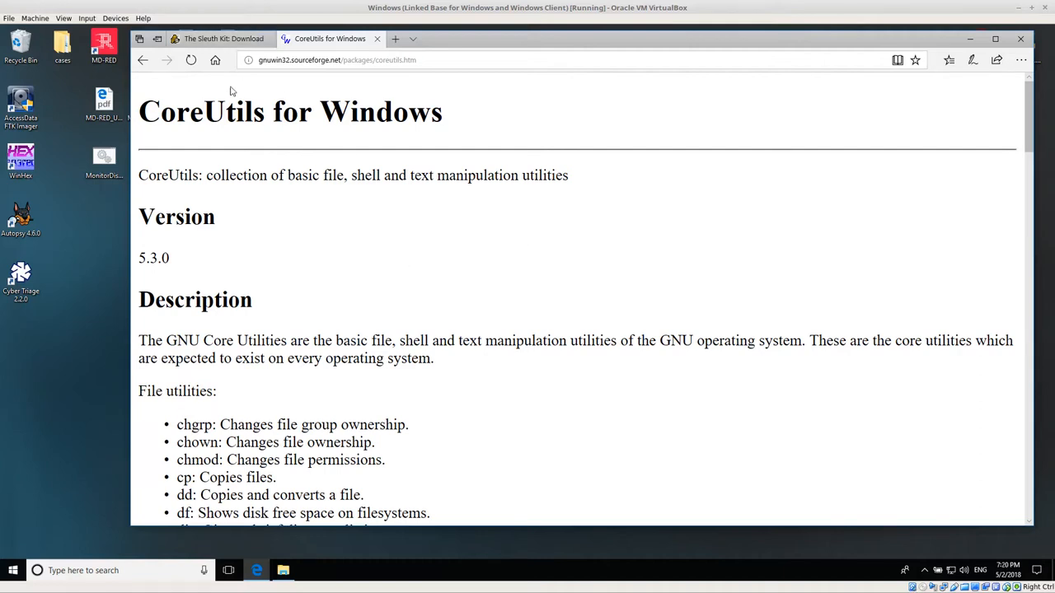
pyautogui.moveTo(508, 257)
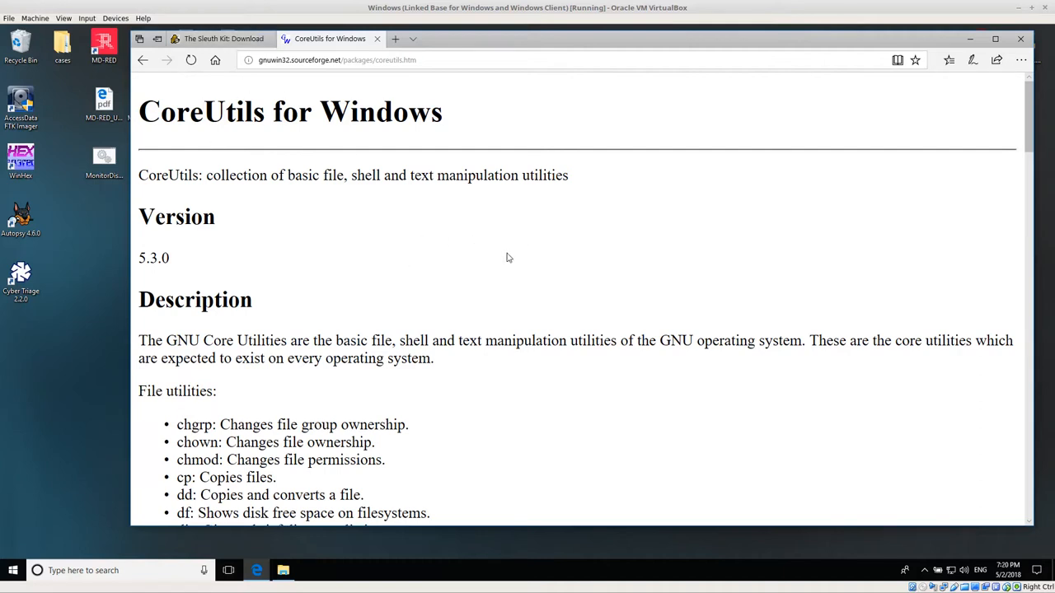
pyautogui.moveTo(346, 261)
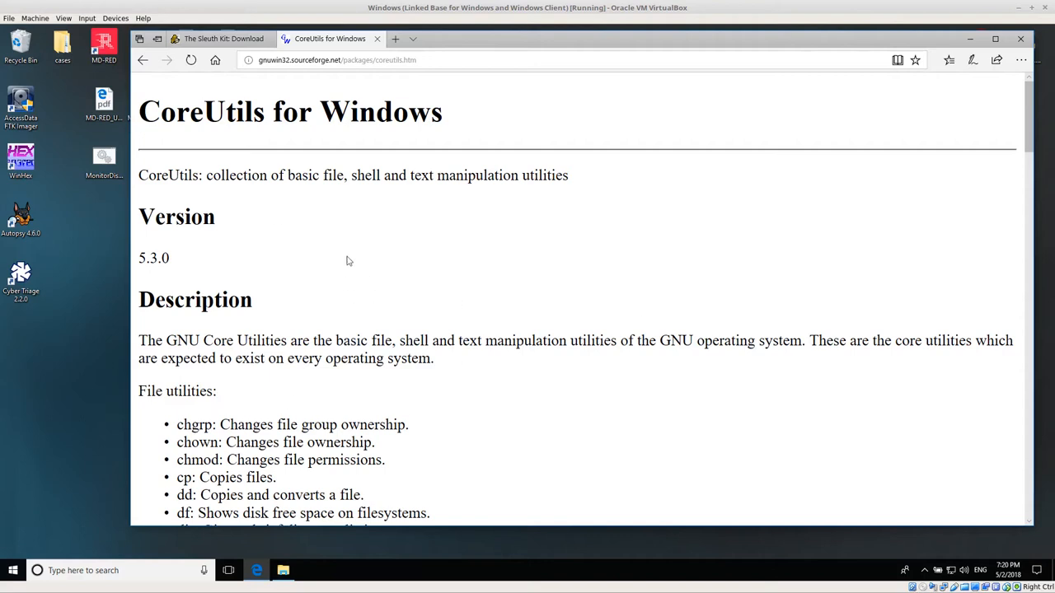
pyautogui.doubleClick(204, 112)
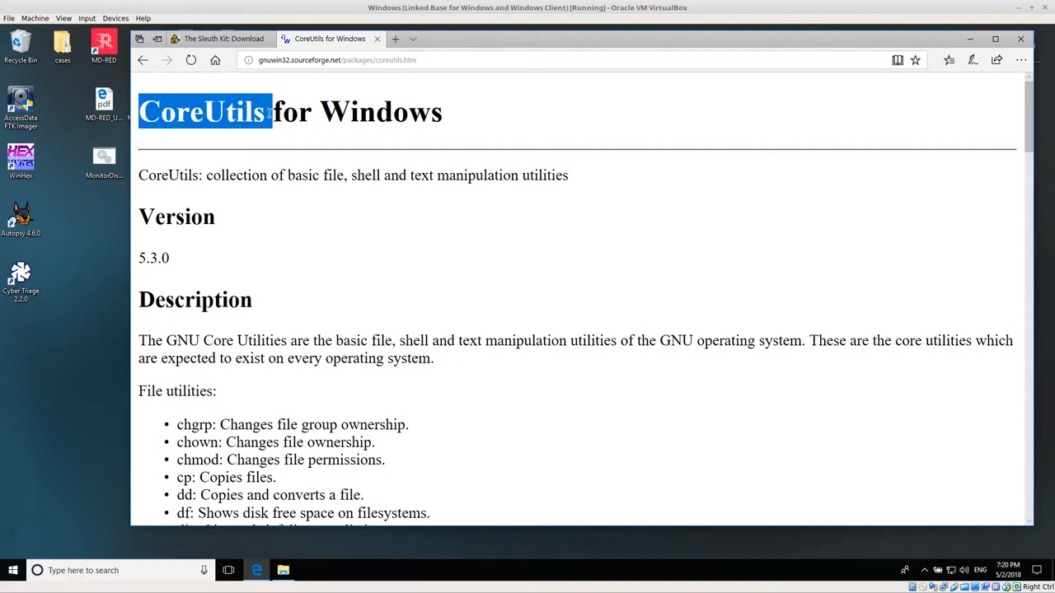
pyautogui.scroll(-3)
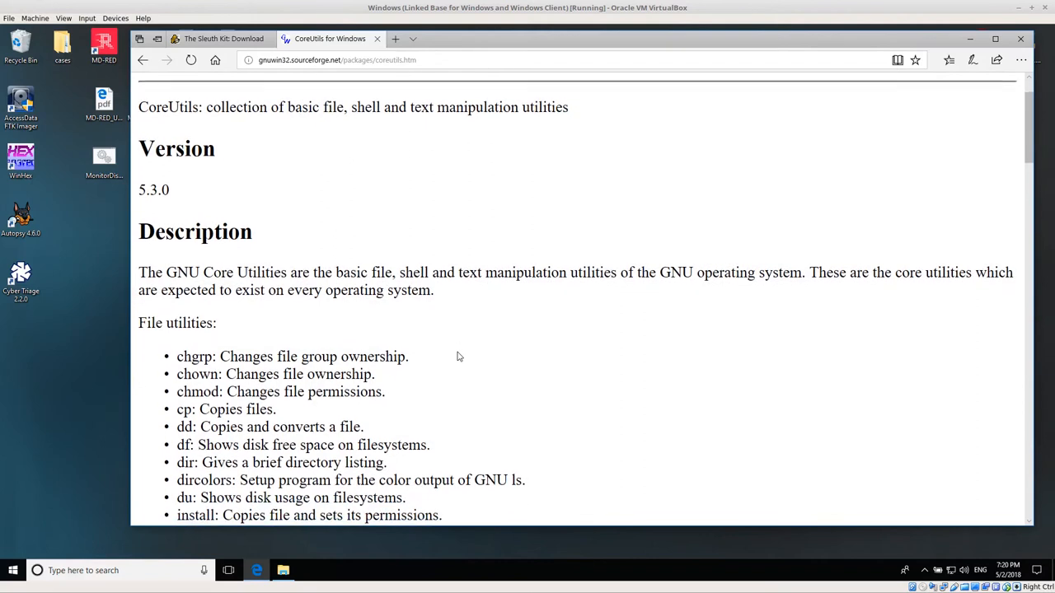
pyautogui.scroll(-3)
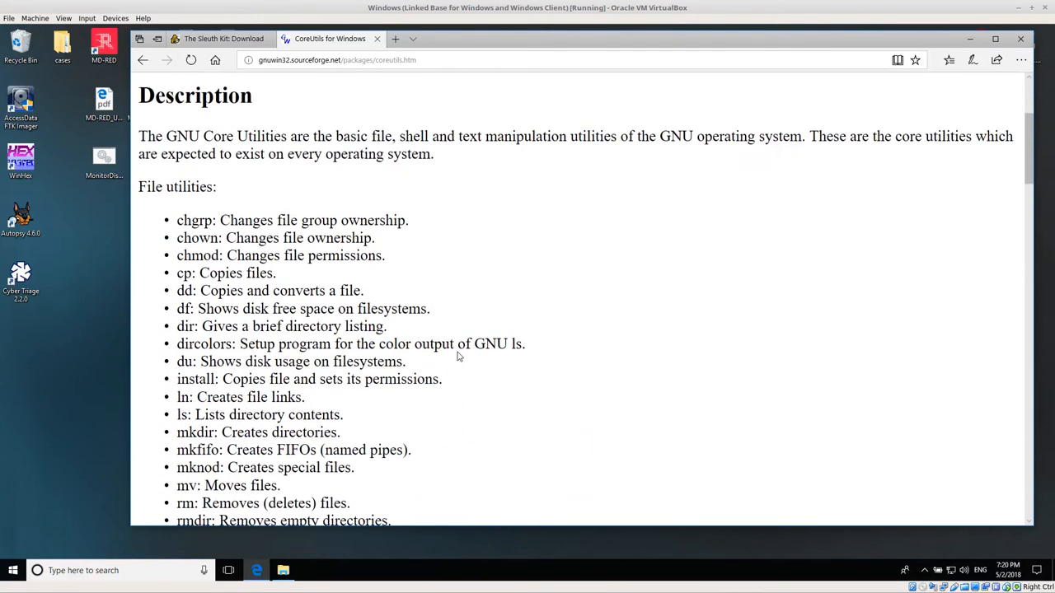
pyautogui.scroll(-3)
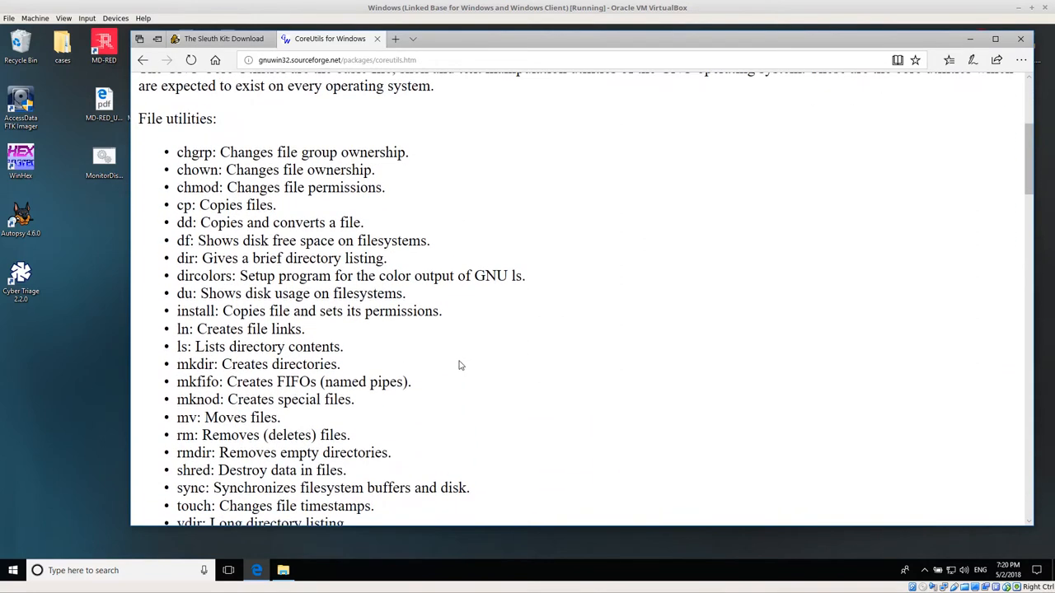
pyautogui.doubleClick(185, 223)
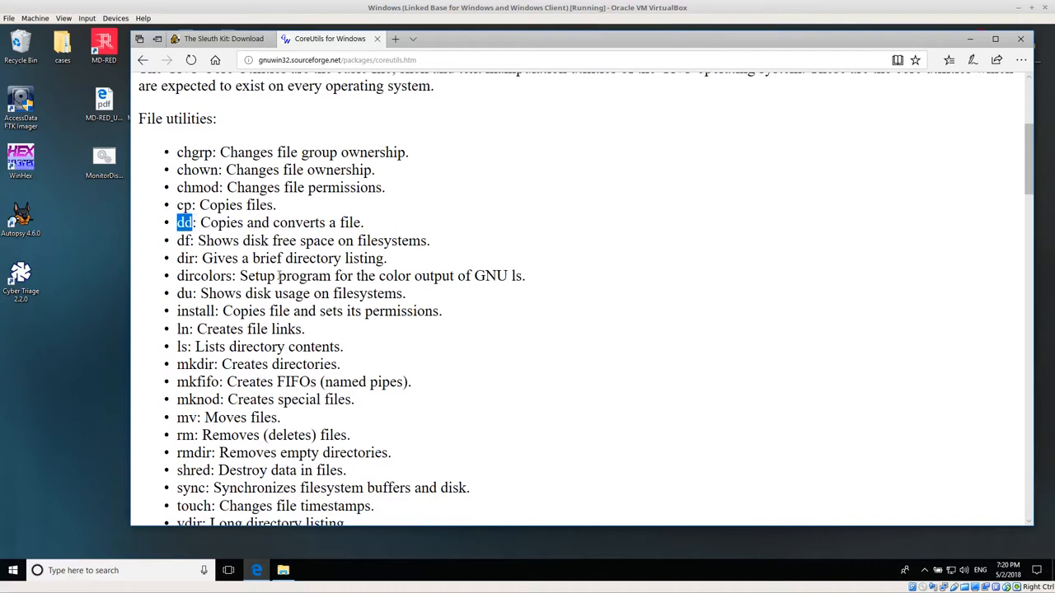
pyautogui.scroll(-3)
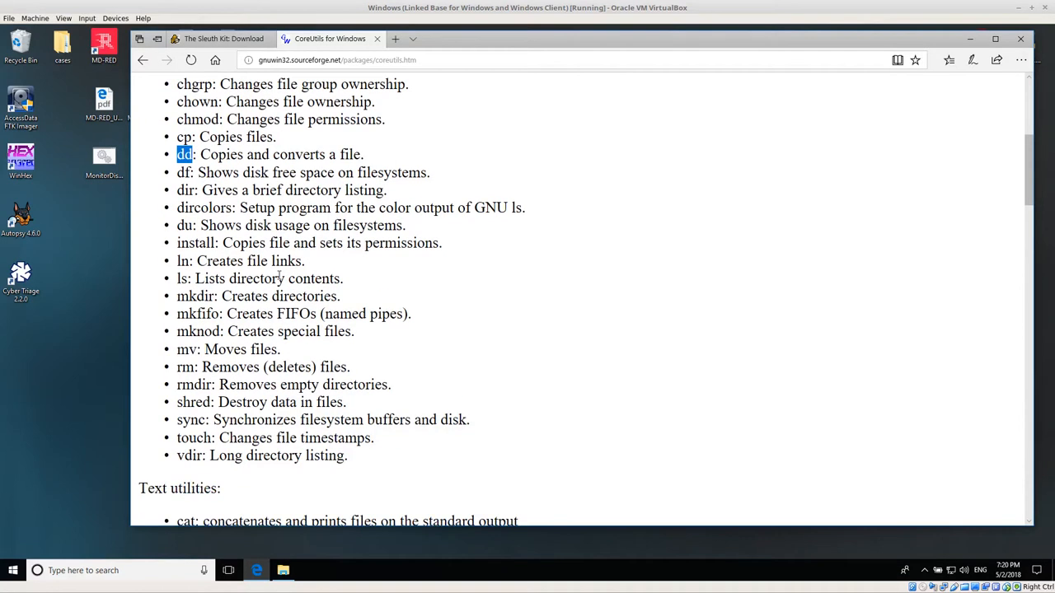
pyautogui.scroll(-3)
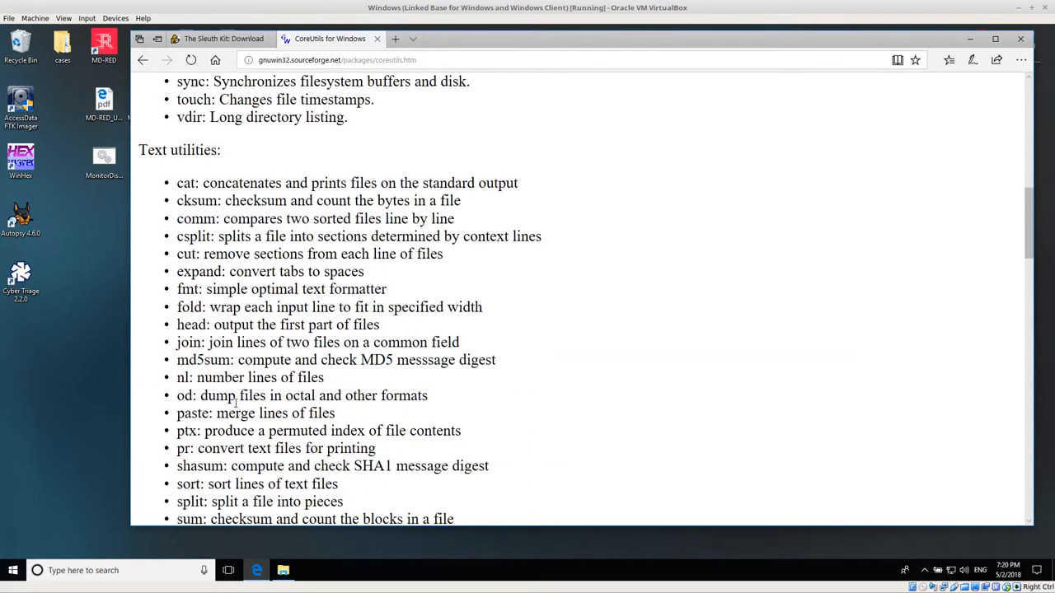
pyautogui.doubleClick(205, 359)
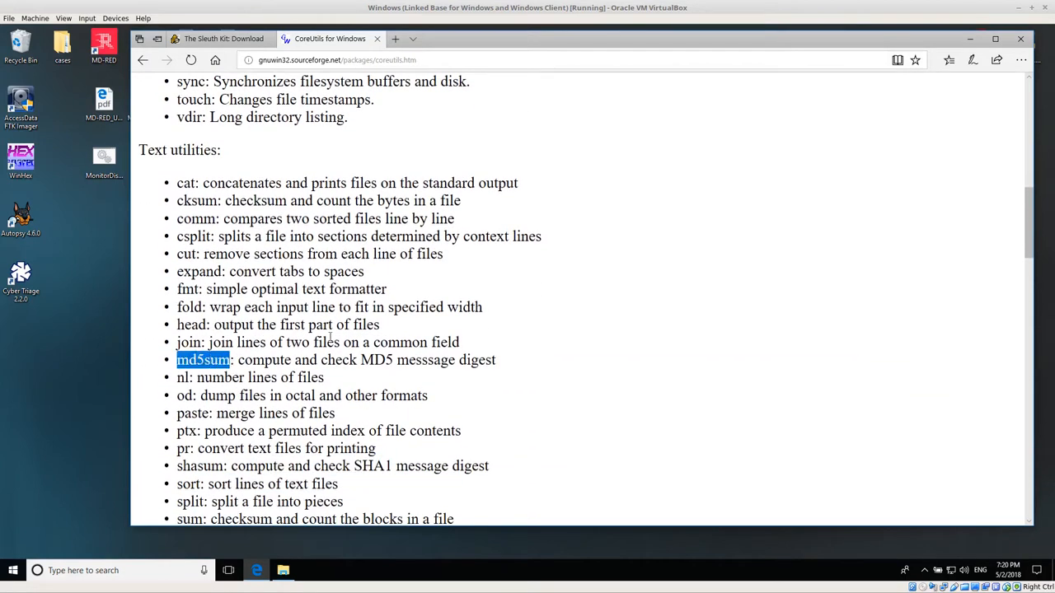
pyautogui.scroll(-3)
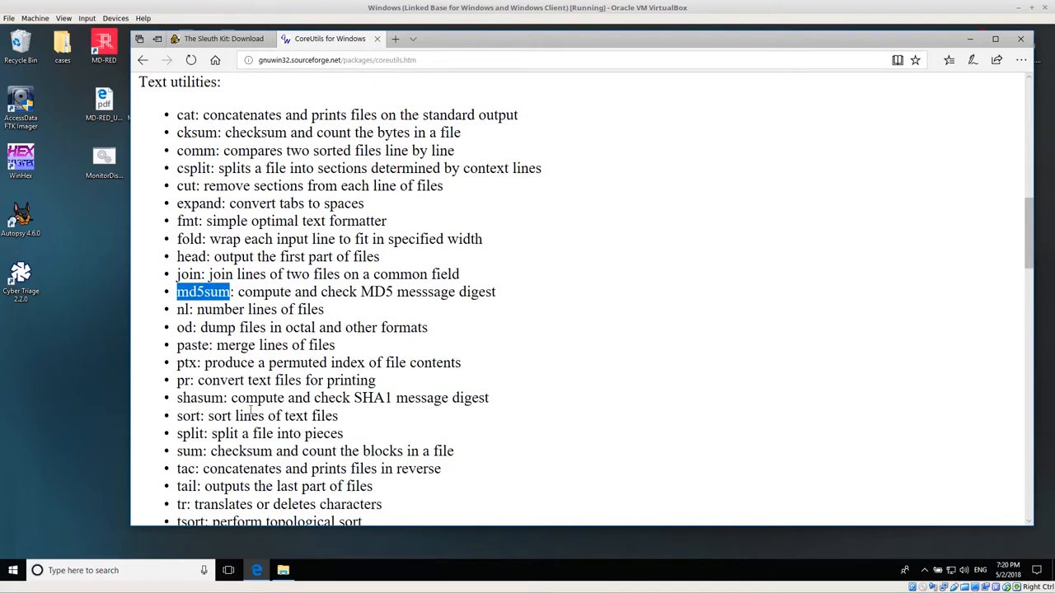
pyautogui.scroll(-3)
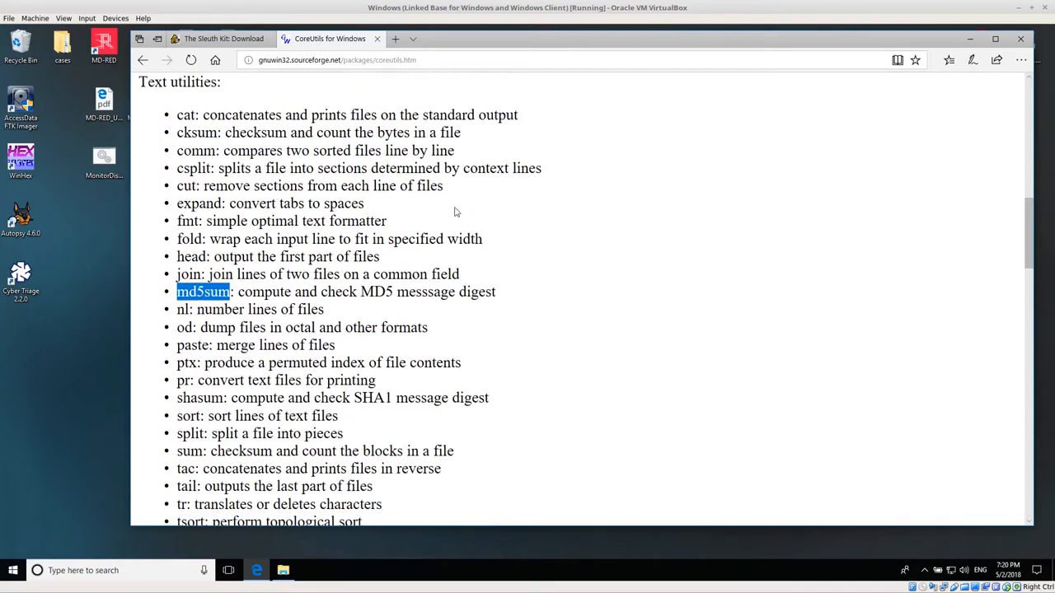
pyautogui.moveTo(517, 355)
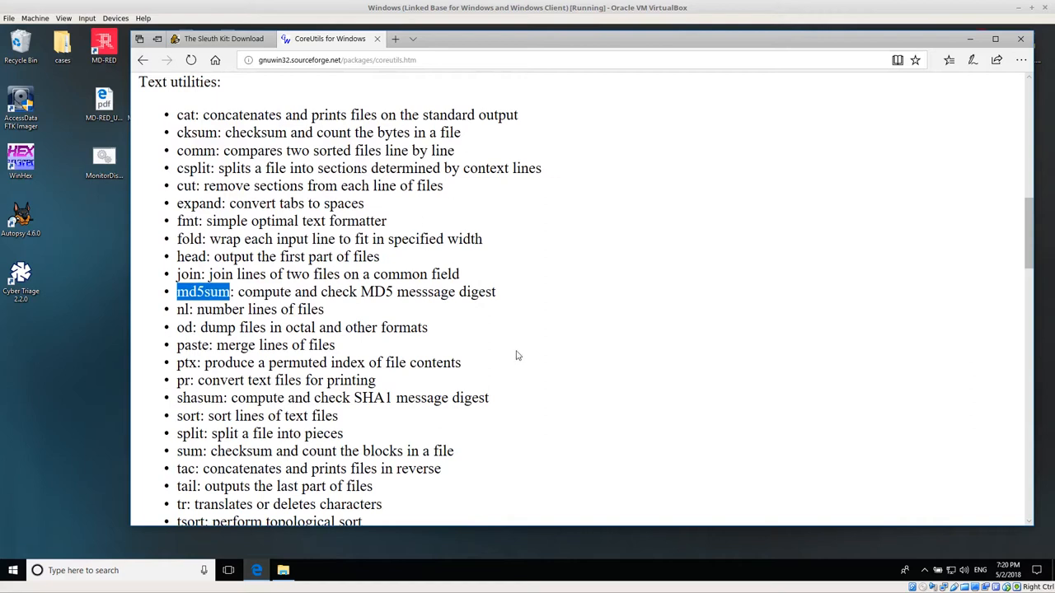
pyautogui.moveTo(464, 204)
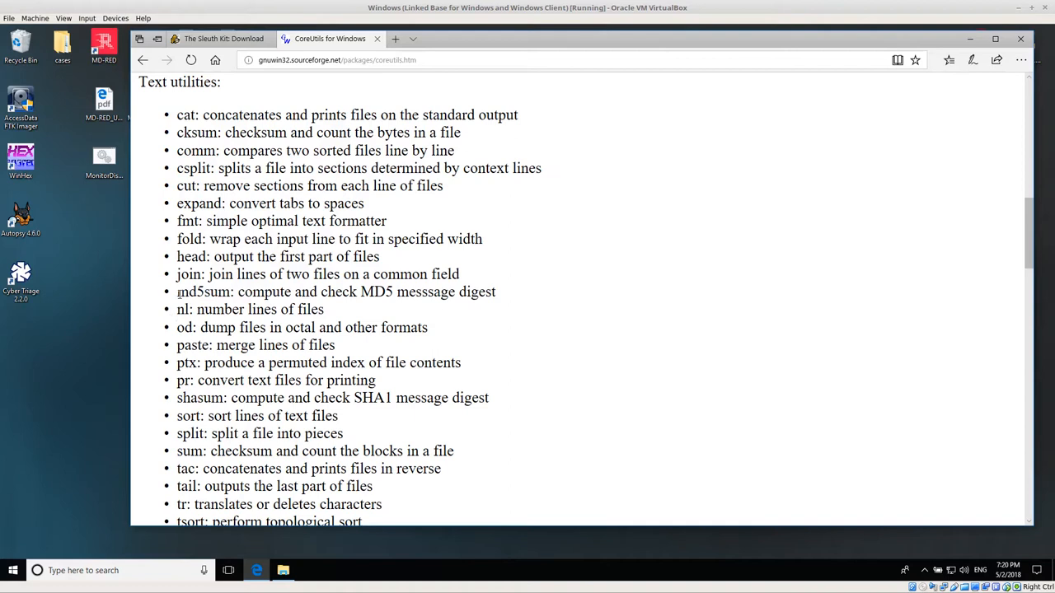
# Step: Scroll to the download section and mark the complete package download entry
pyautogui.doubleClick(204, 292)
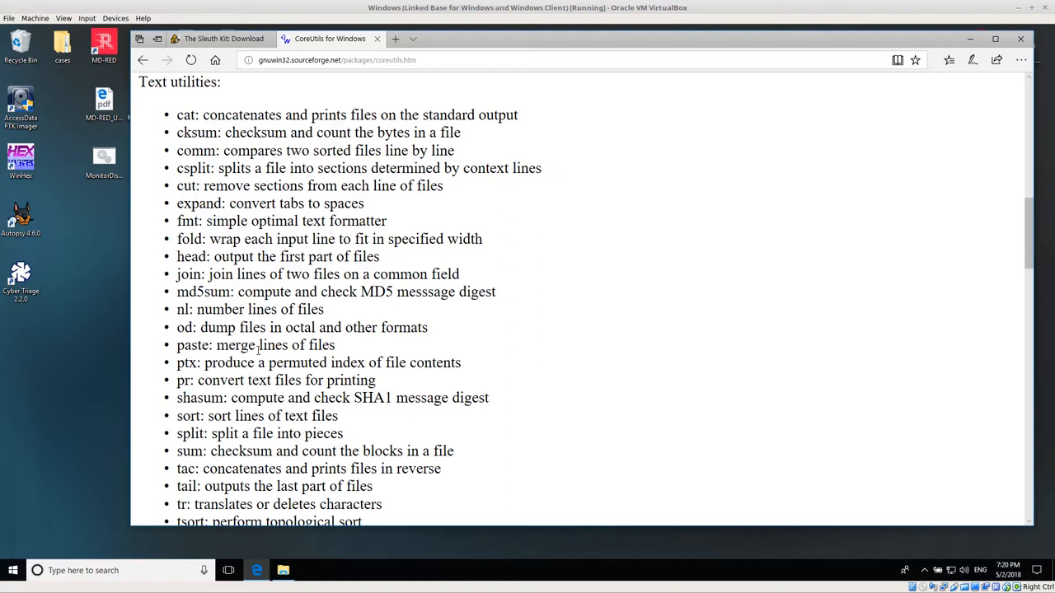
pyautogui.moveTo(277, 178)
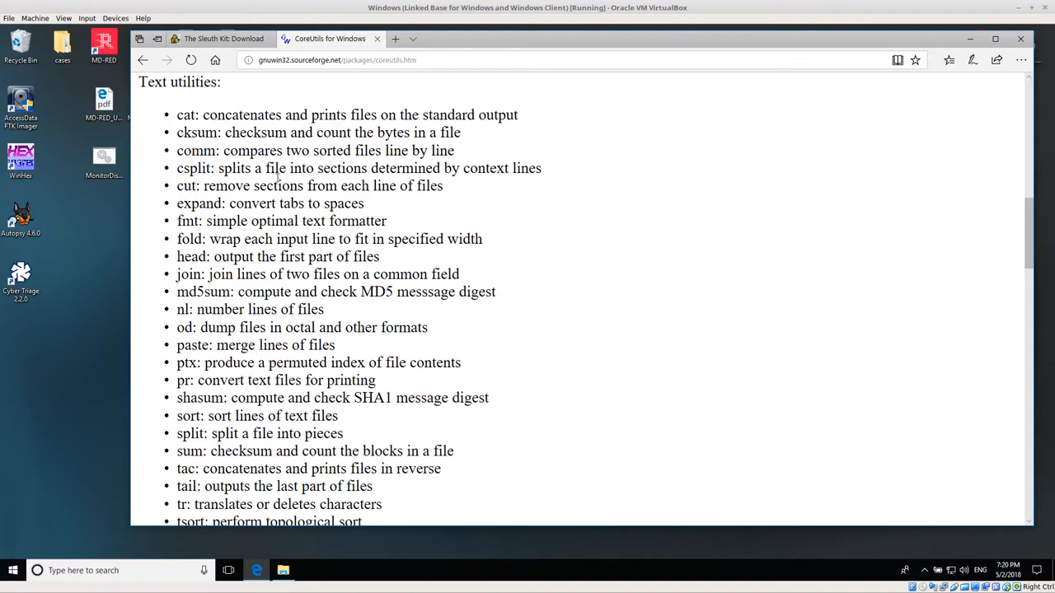
pyautogui.moveTo(274, 345)
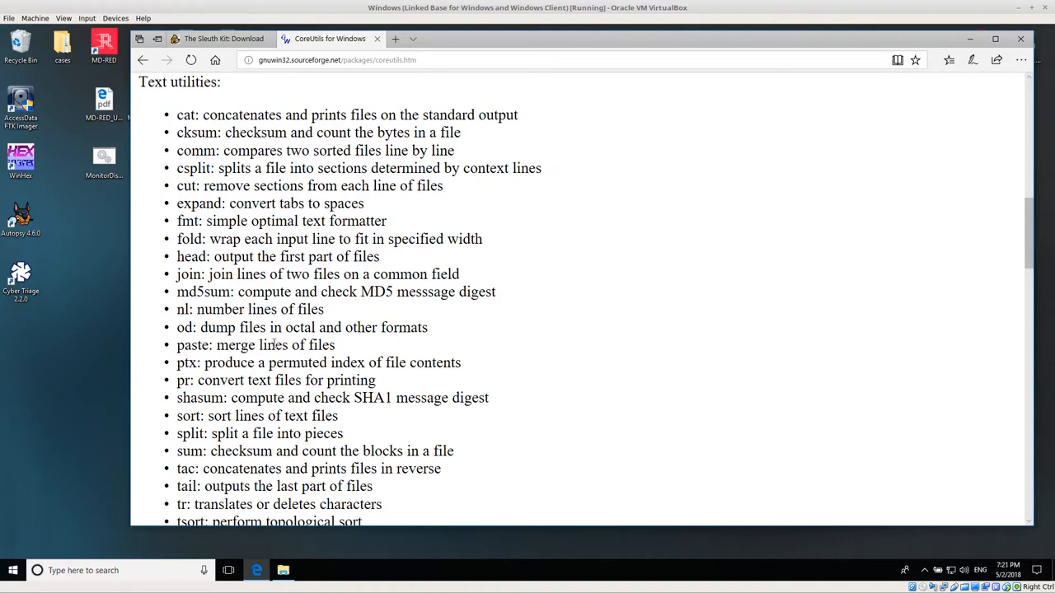
pyautogui.moveTo(318, 360)
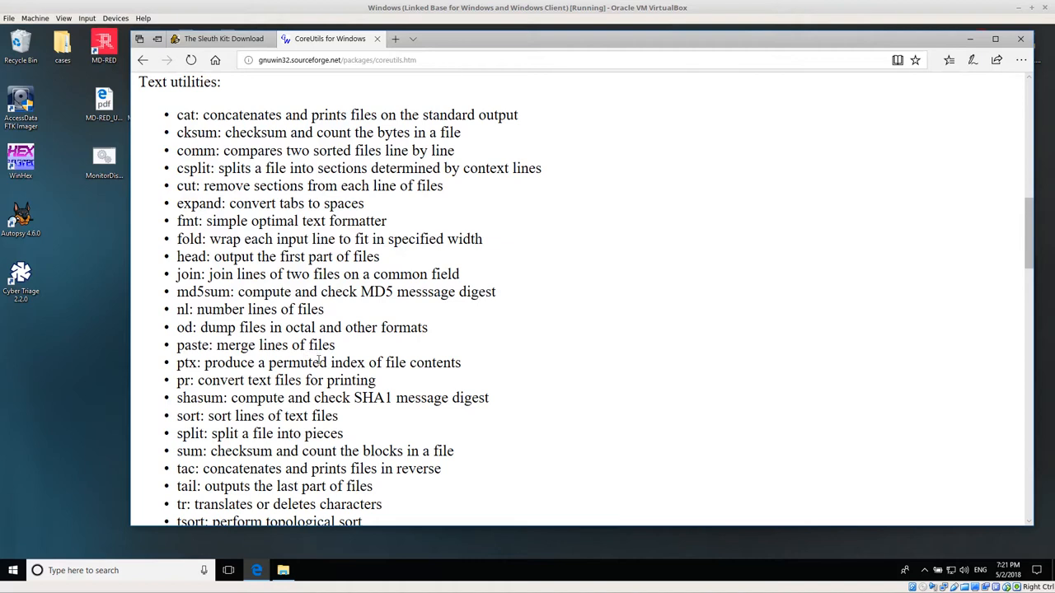
pyautogui.scroll(3)
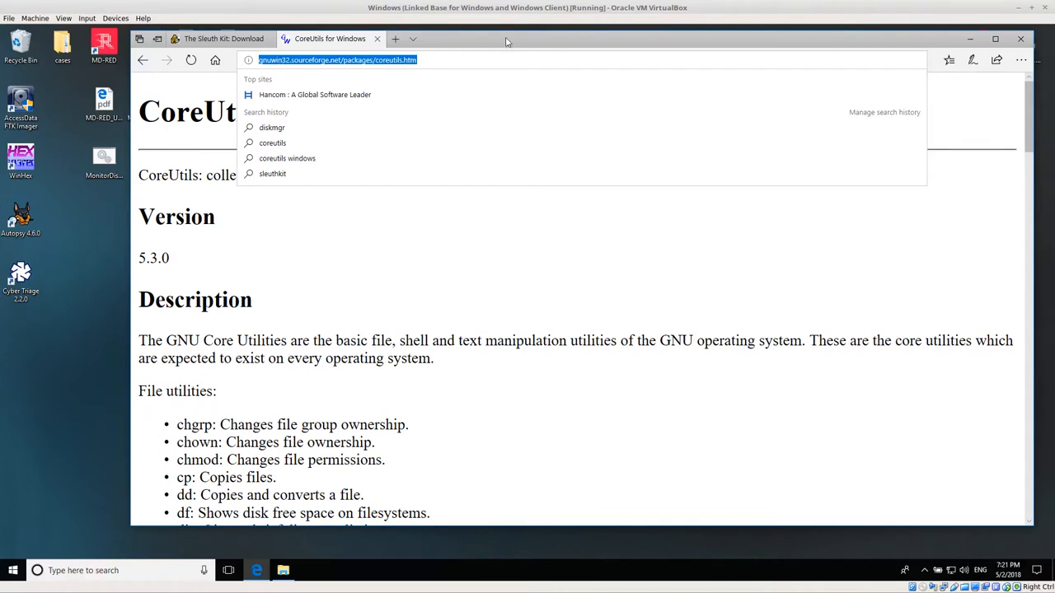
pyautogui.click(412, 280)
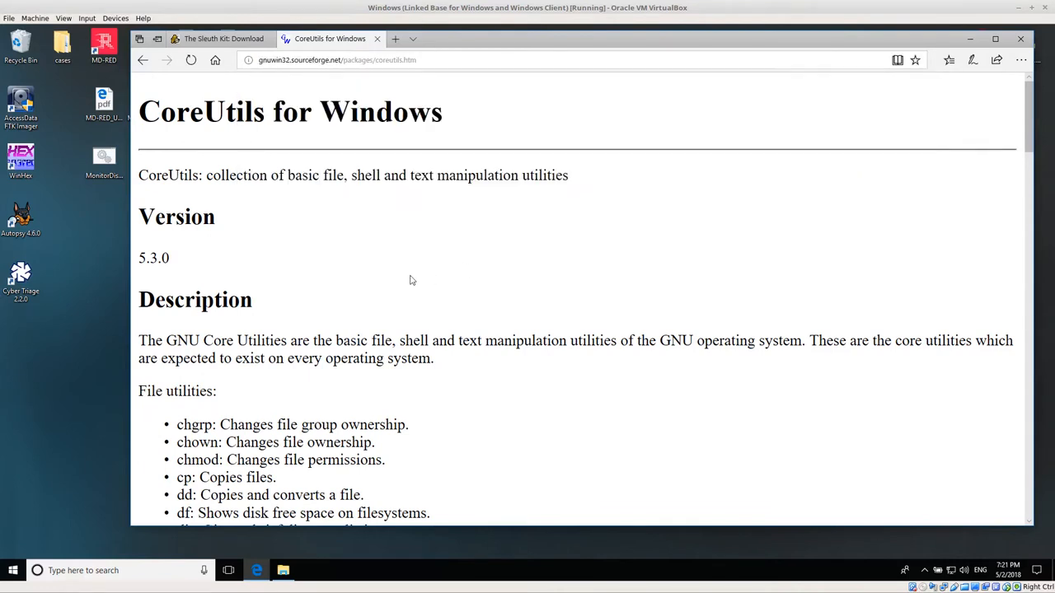
pyautogui.scroll(-3)
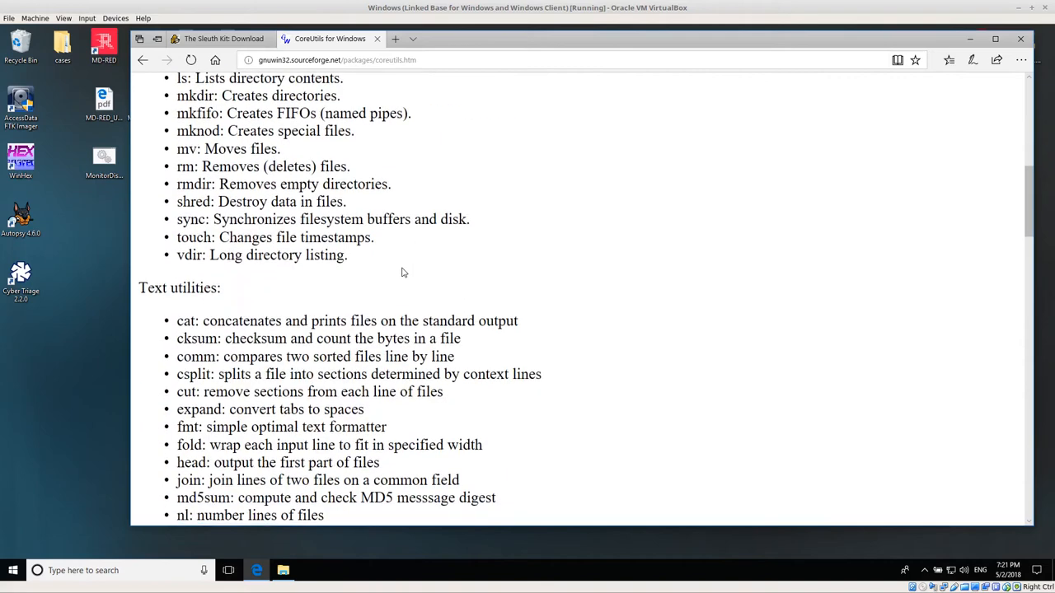
pyautogui.scroll(-3)
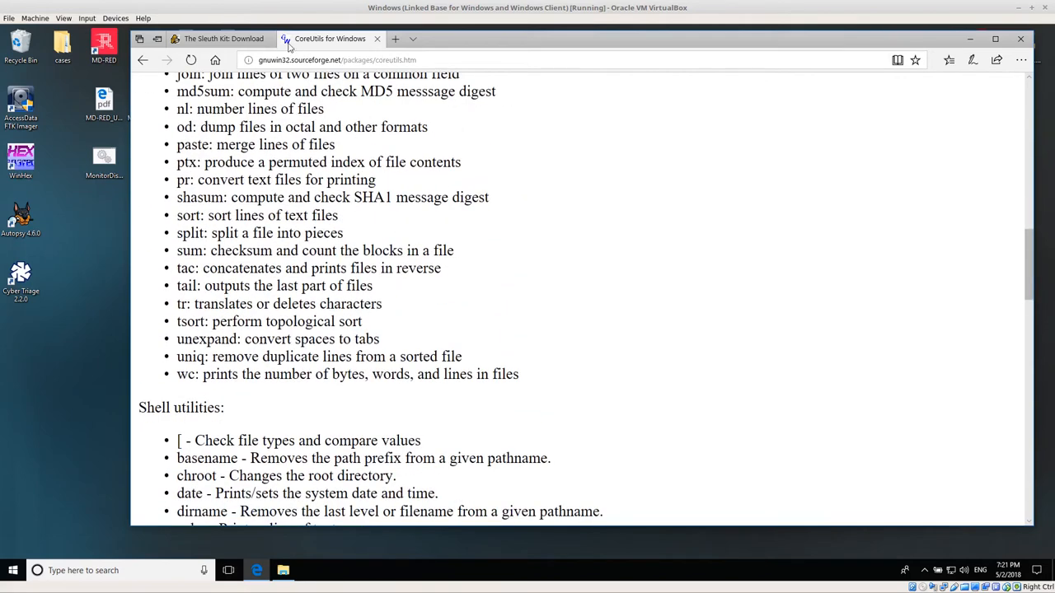
pyautogui.scroll(-3)
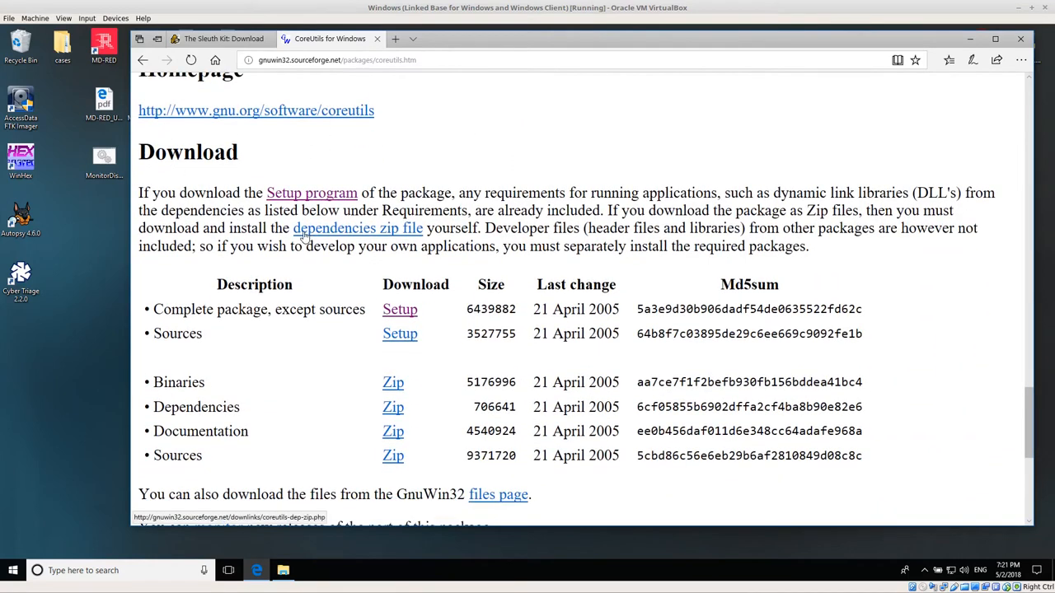
pyautogui.scroll(-3)
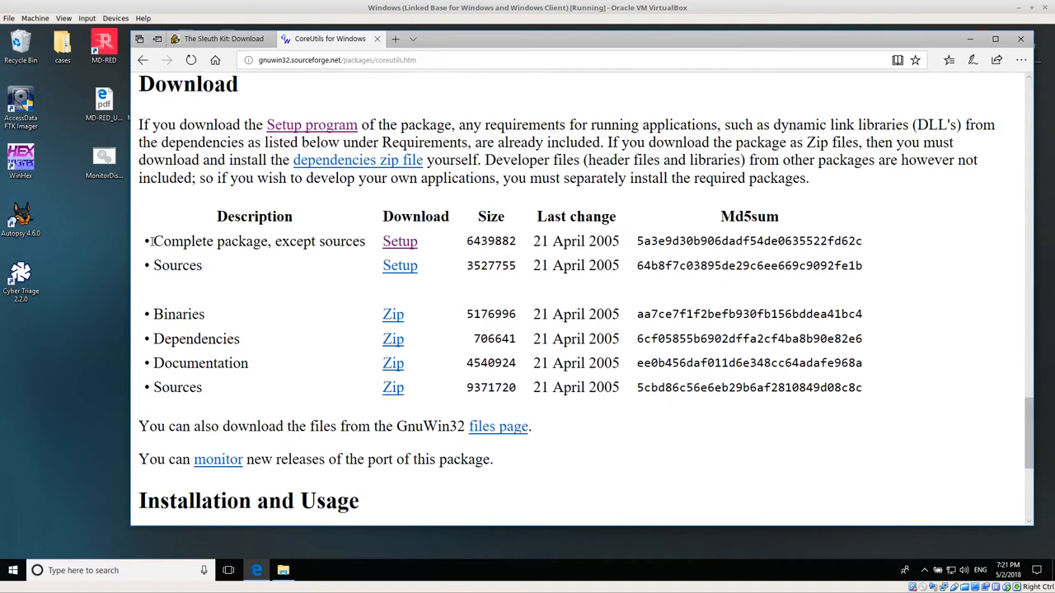
pyautogui.doubleClick(257, 240)
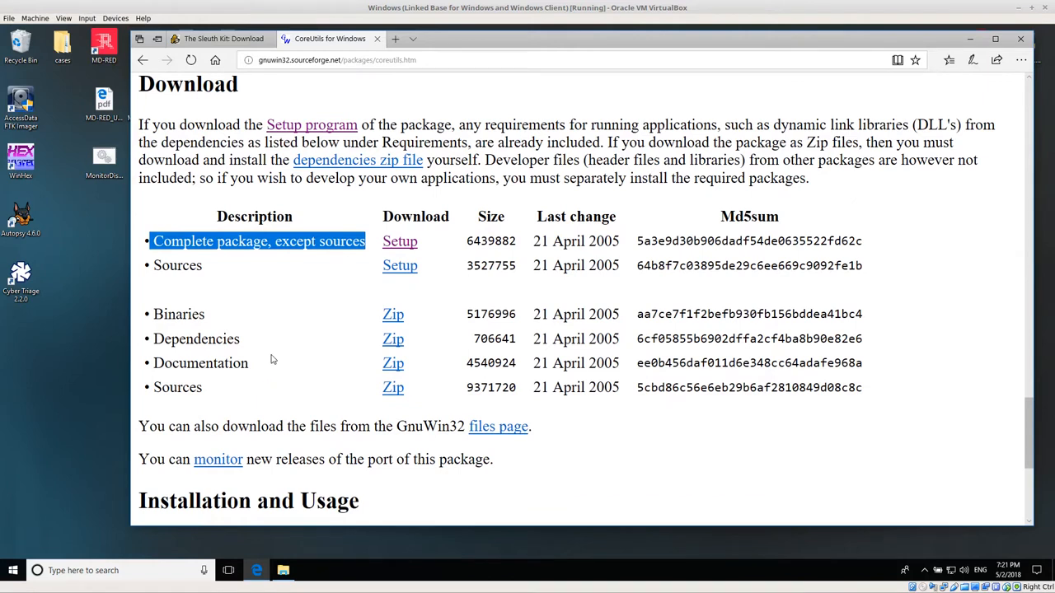
pyautogui.moveTo(336, 323)
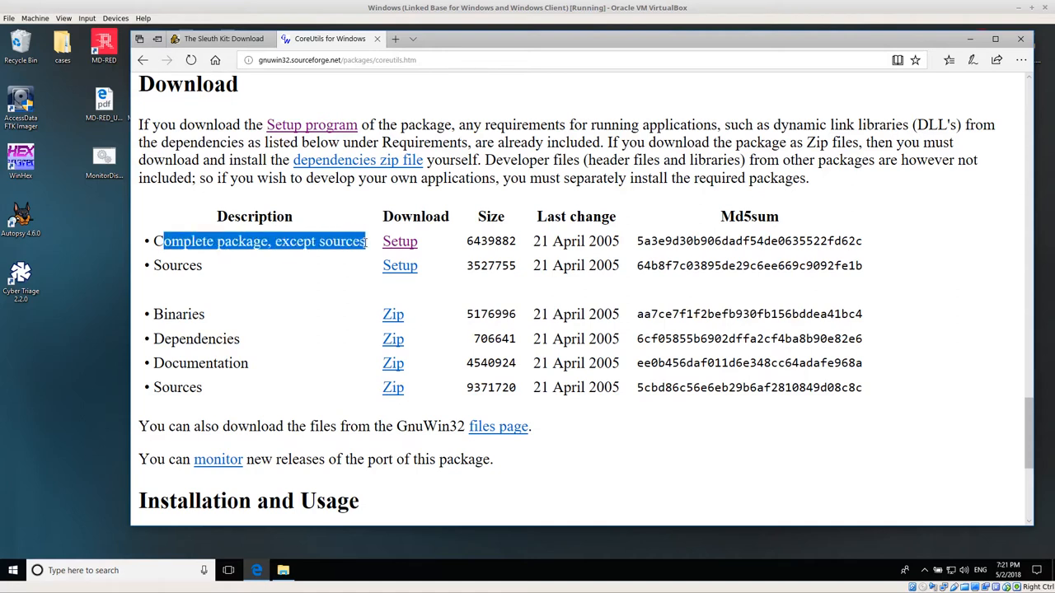
pyautogui.click(333, 270)
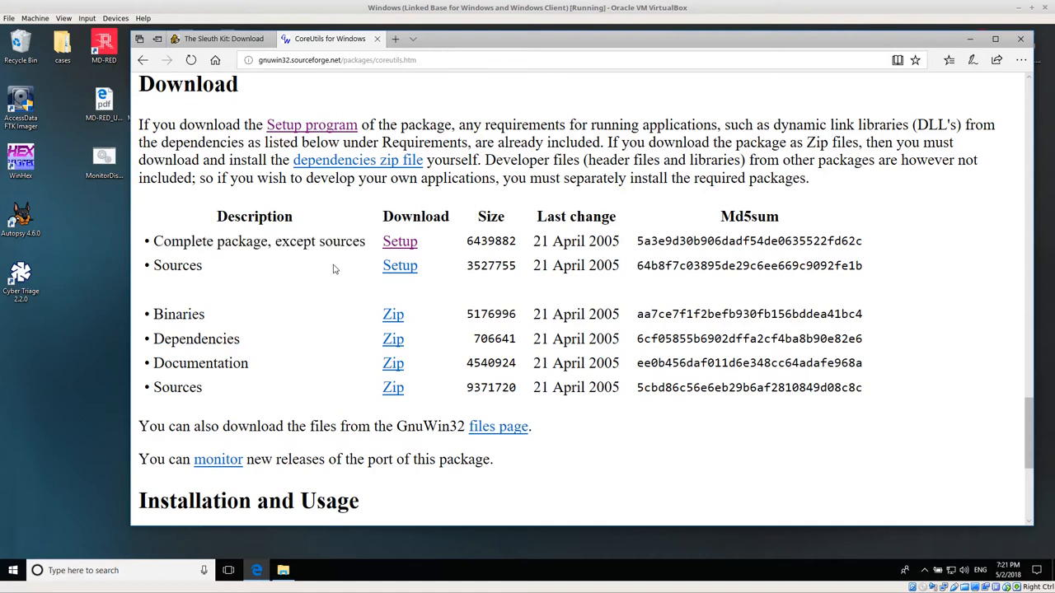
# Step: Run coreutils-5.3.0.exe from the Downloads folder in File Explorer
pyautogui.click(283, 570)
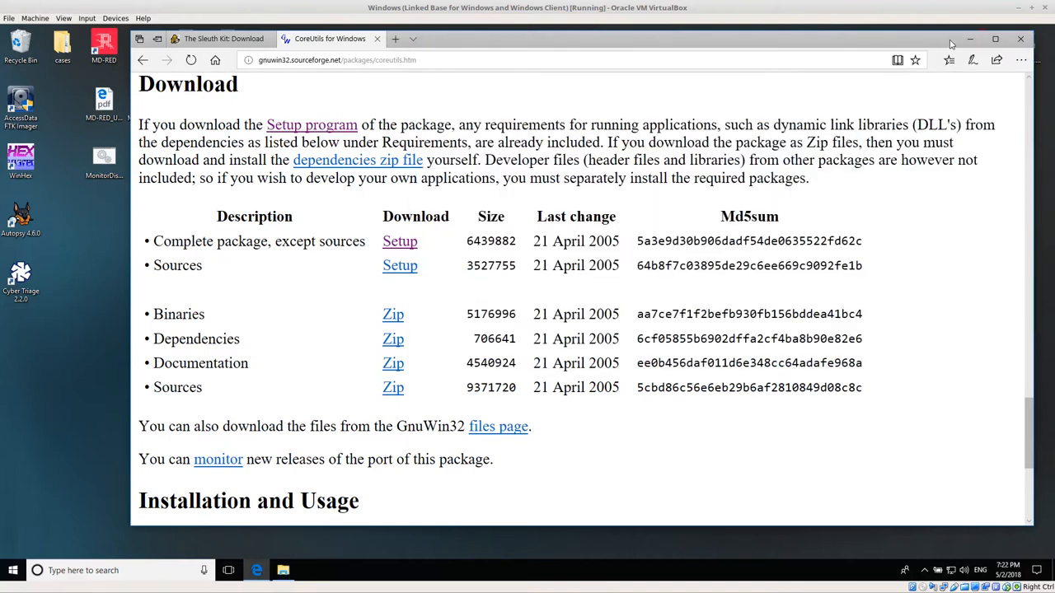
pyautogui.click(284, 570)
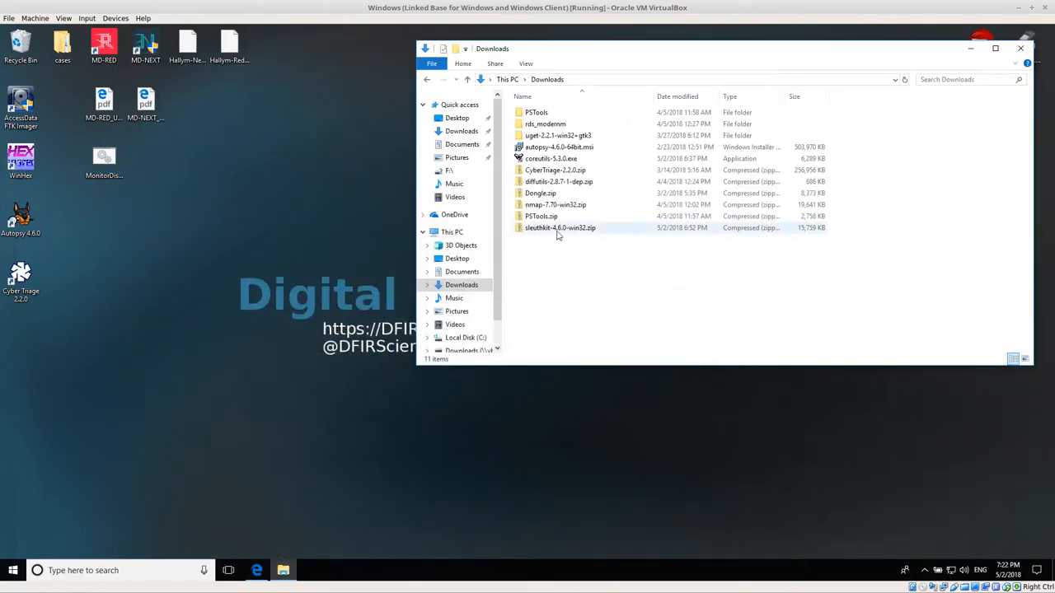
pyautogui.click(550, 159)
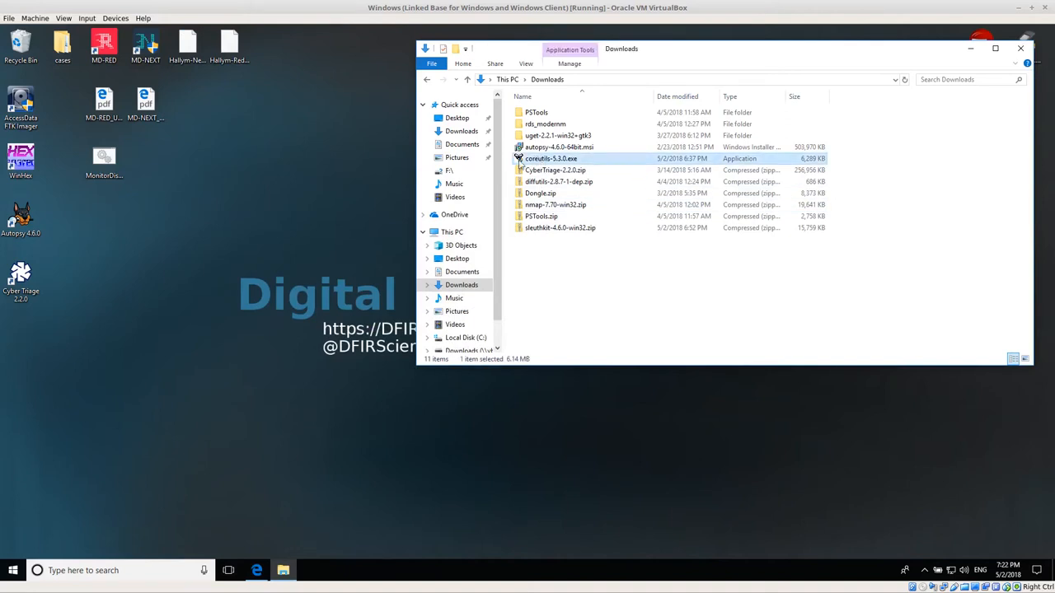
pyautogui.moveTo(550, 158)
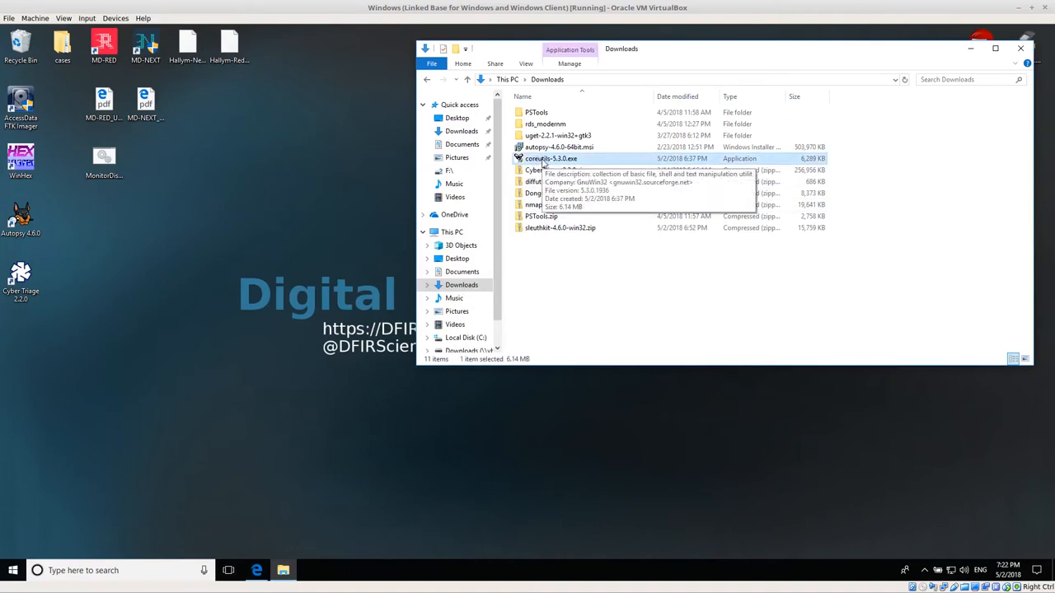
pyautogui.doubleClick(551, 158)
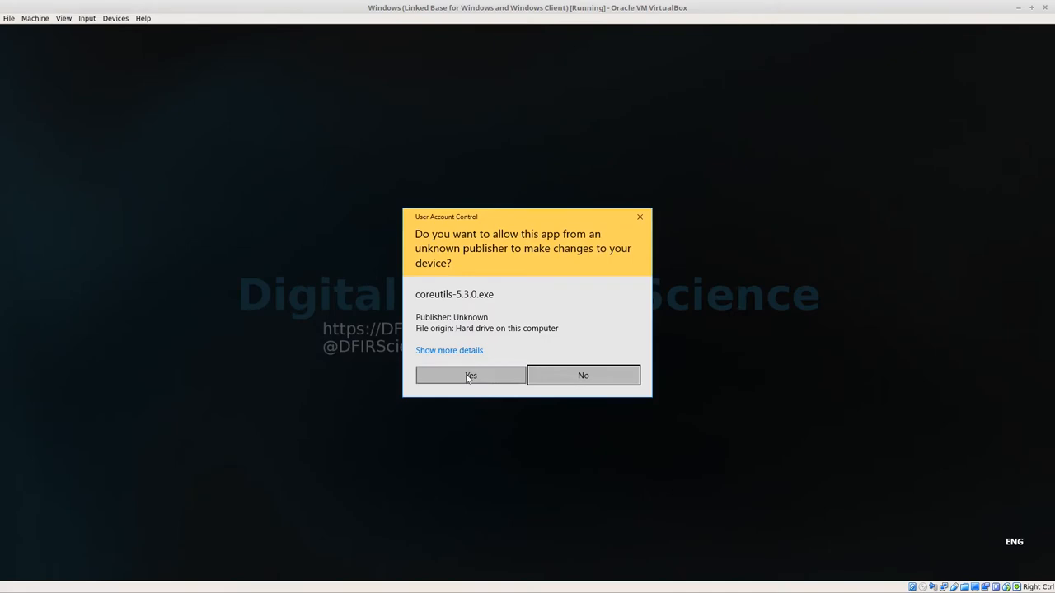
# Step: Allow the installer through UAC and accept the CoreUtils license agreement
pyautogui.click(469, 376)
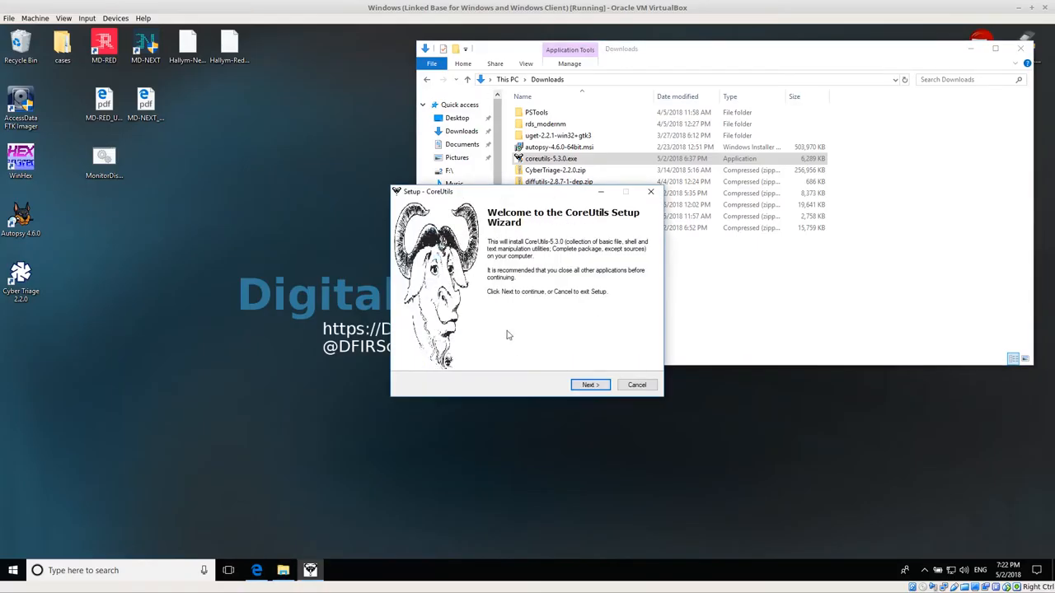
pyautogui.click(589, 385)
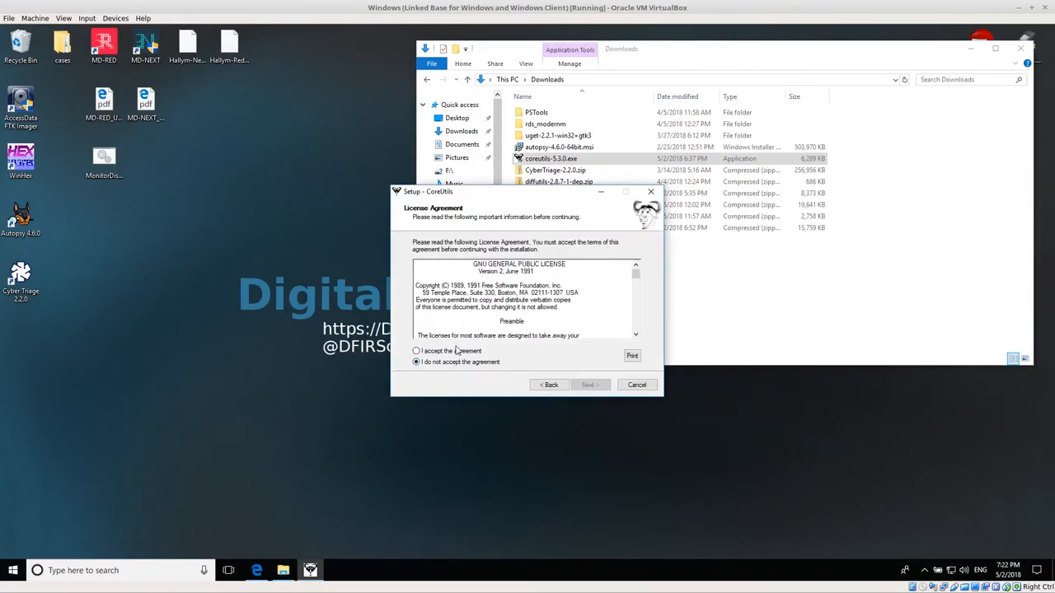
pyautogui.click(416, 351)
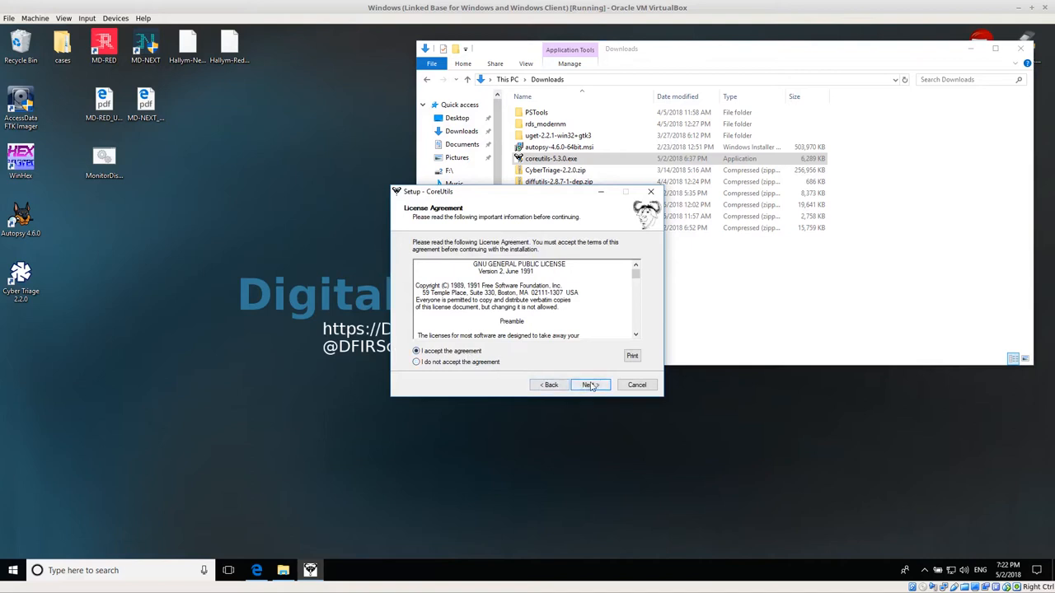
pyautogui.click(588, 386)
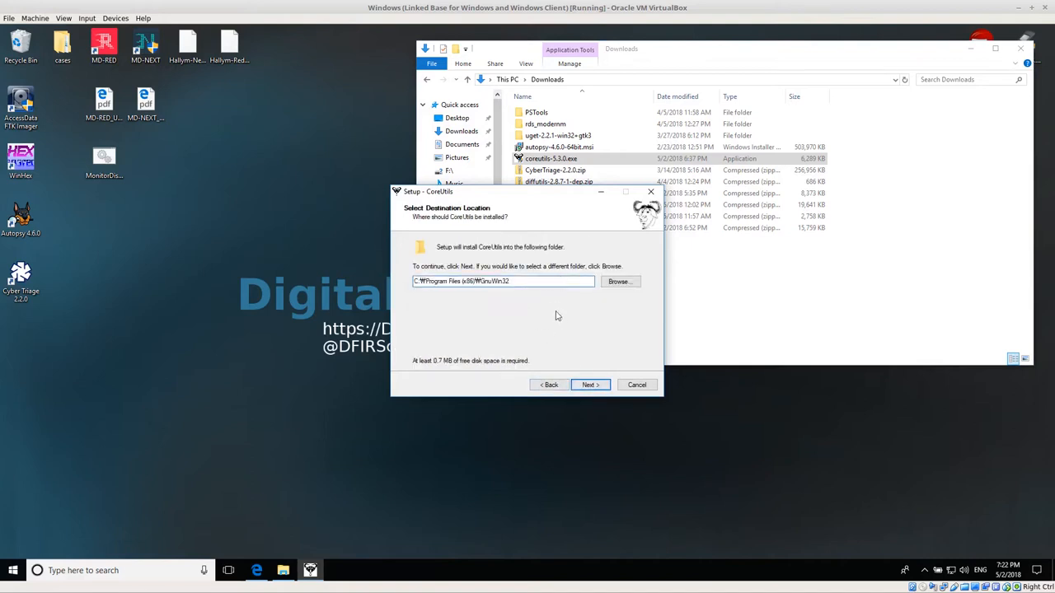
# Step: Keep the default GnuWin32 path, Full installation and Start Menu folder, then install CoreUtils
pyautogui.tripleClick(503, 280)
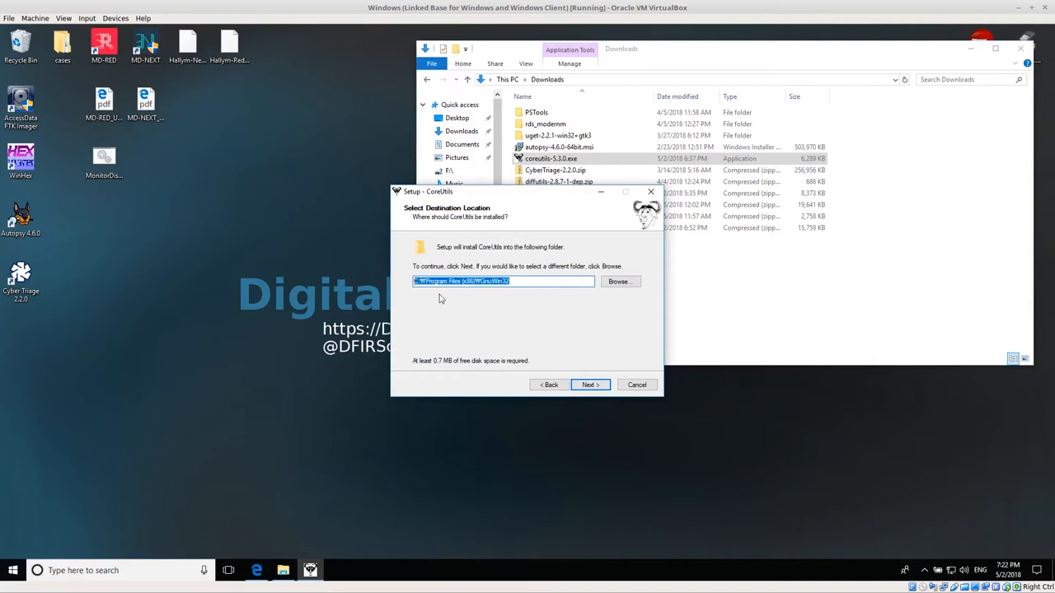
pyautogui.click(429, 281)
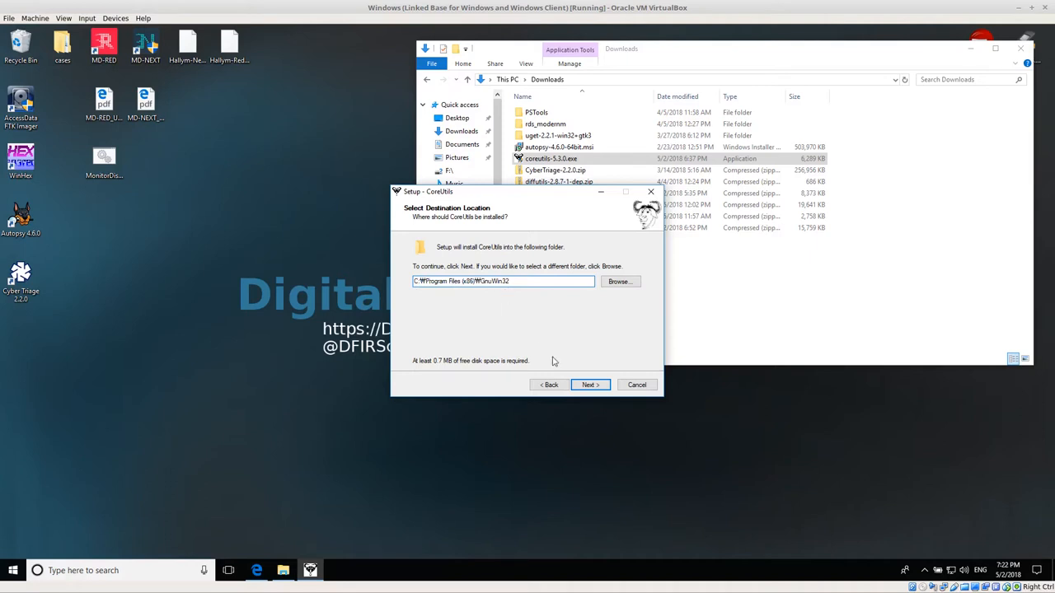
pyautogui.click(588, 385)
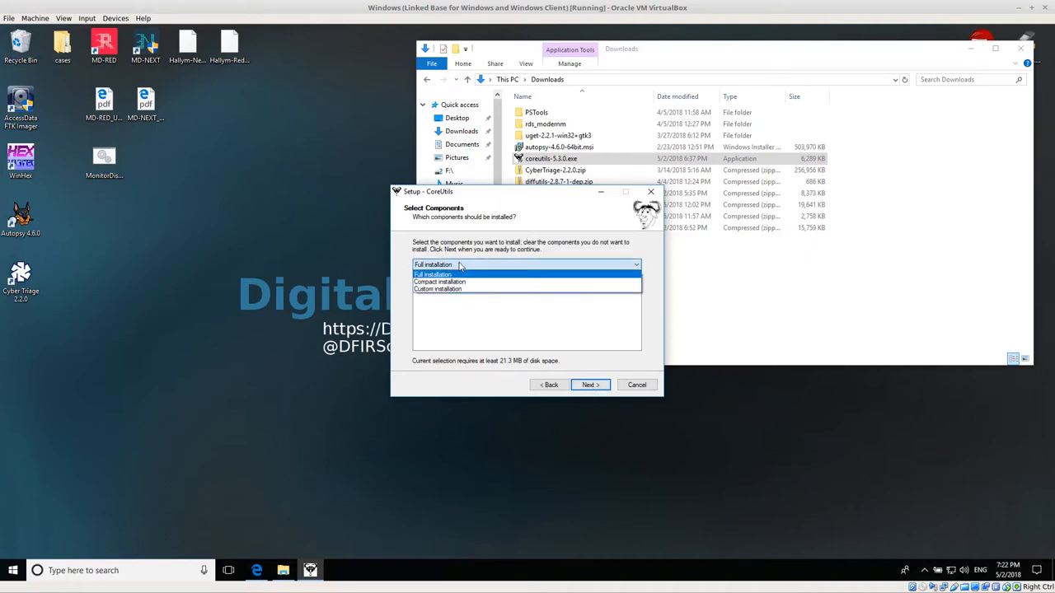
pyautogui.click(590, 386)
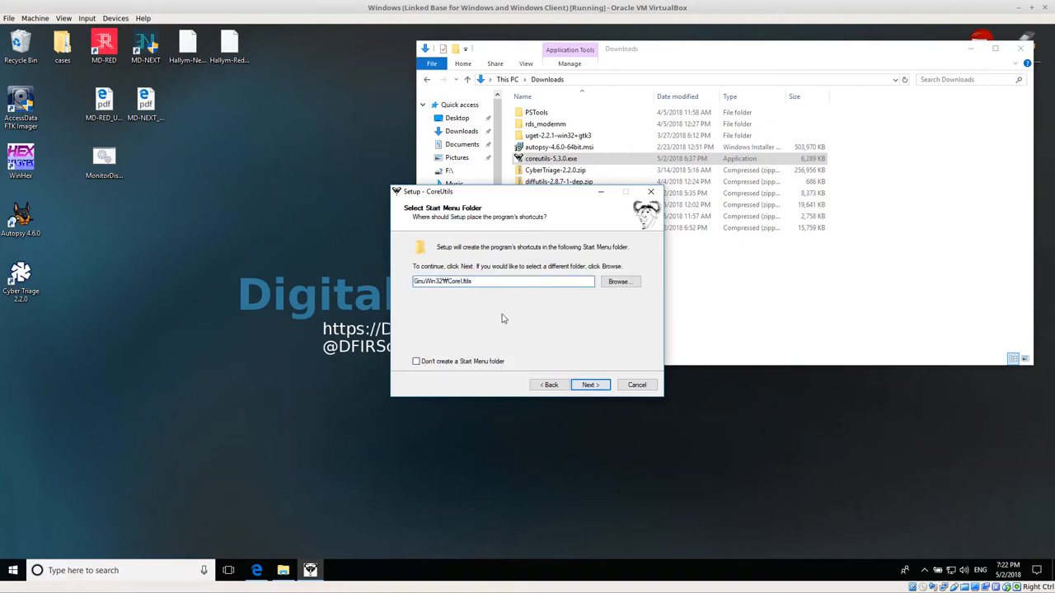
pyautogui.click(589, 386)
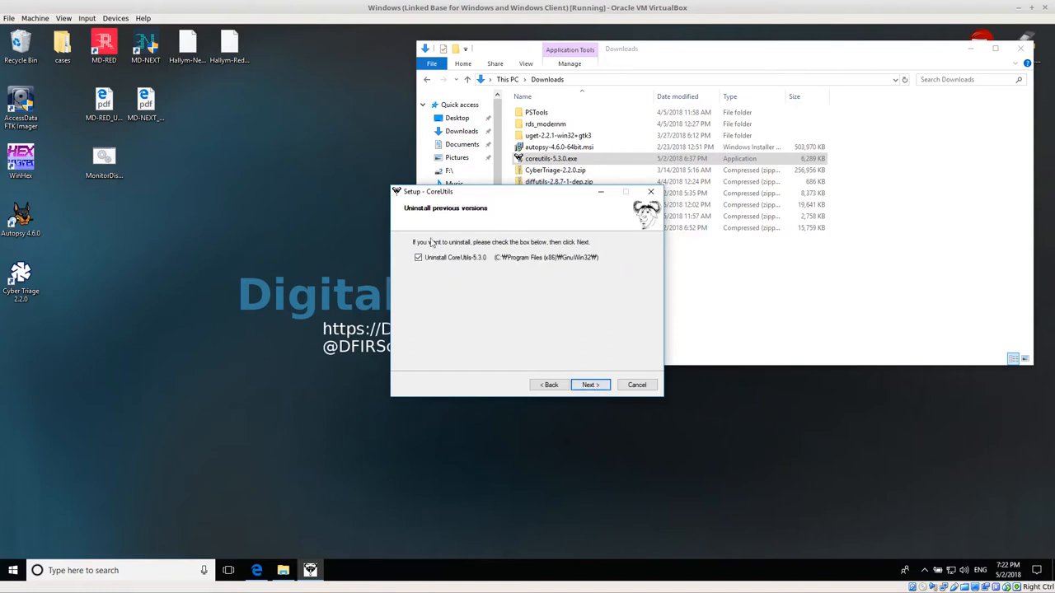
pyautogui.click(590, 385)
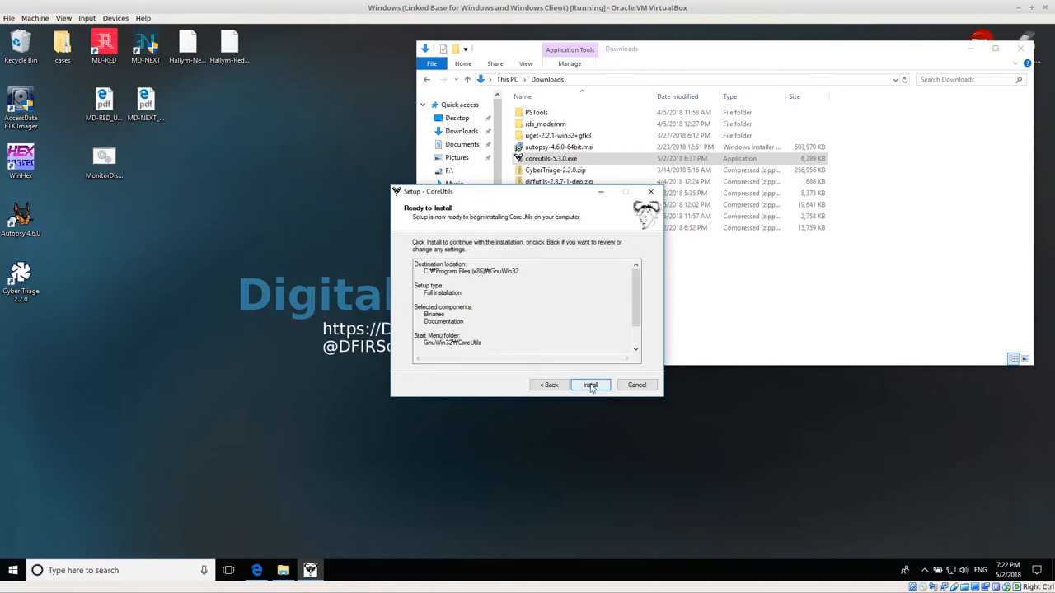
pyautogui.click(590, 385)
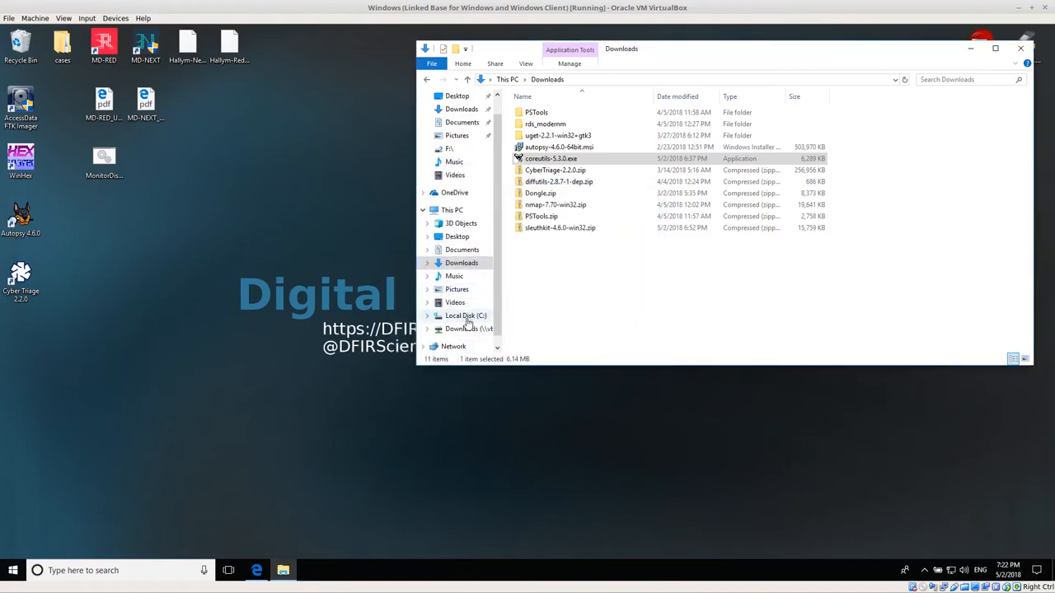
# Step: Browse C: > Program Files (x86) > GnuWin32 > bin and highlight its full folder path
pyautogui.click(465, 317)
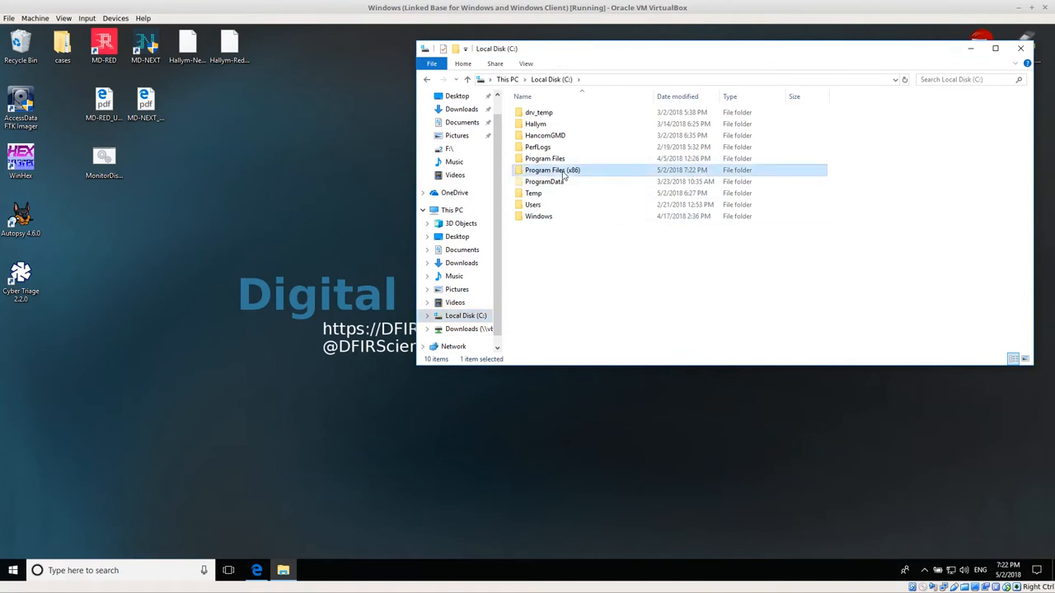
pyautogui.doubleClick(552, 169)
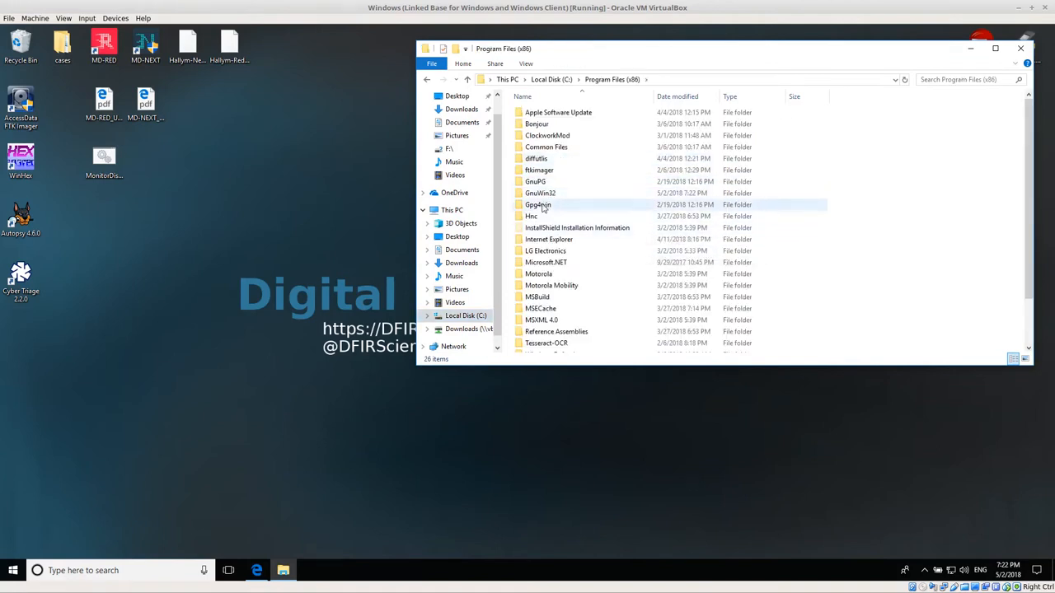
pyautogui.doubleClick(540, 192)
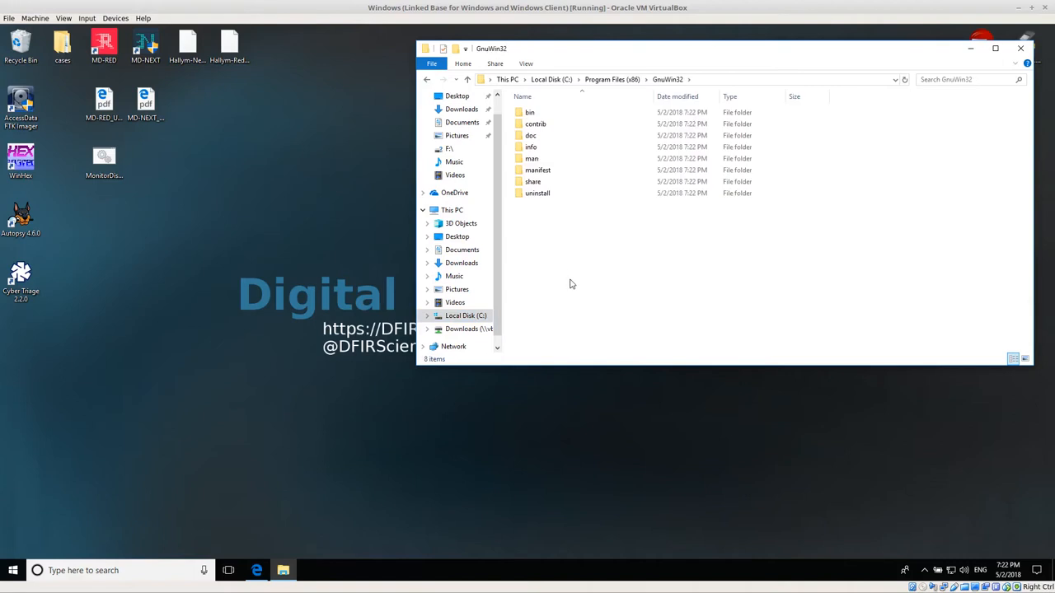
pyautogui.moveTo(709, 290)
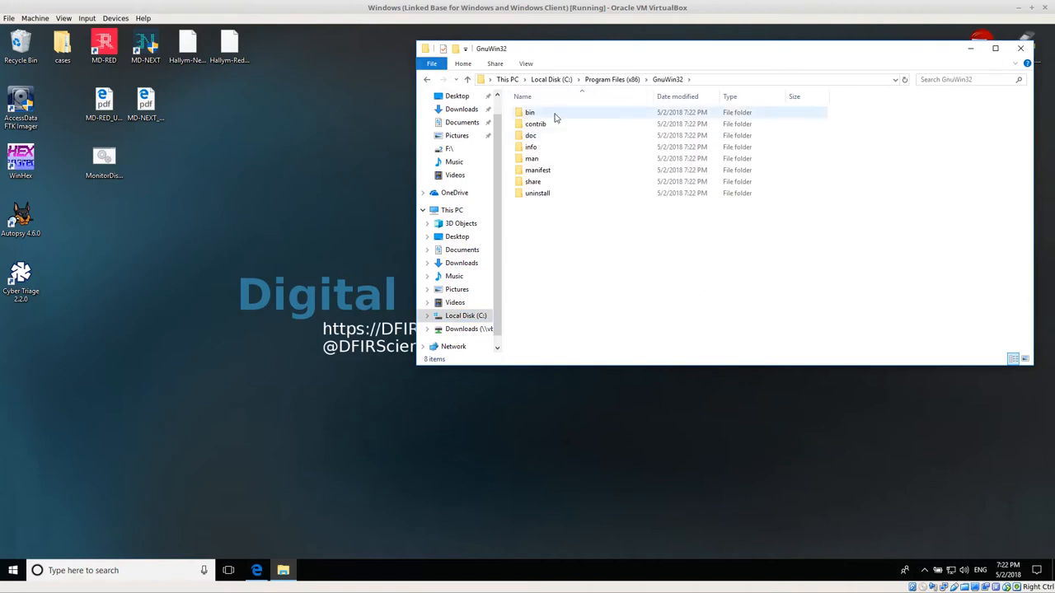
pyautogui.doubleClick(531, 112)
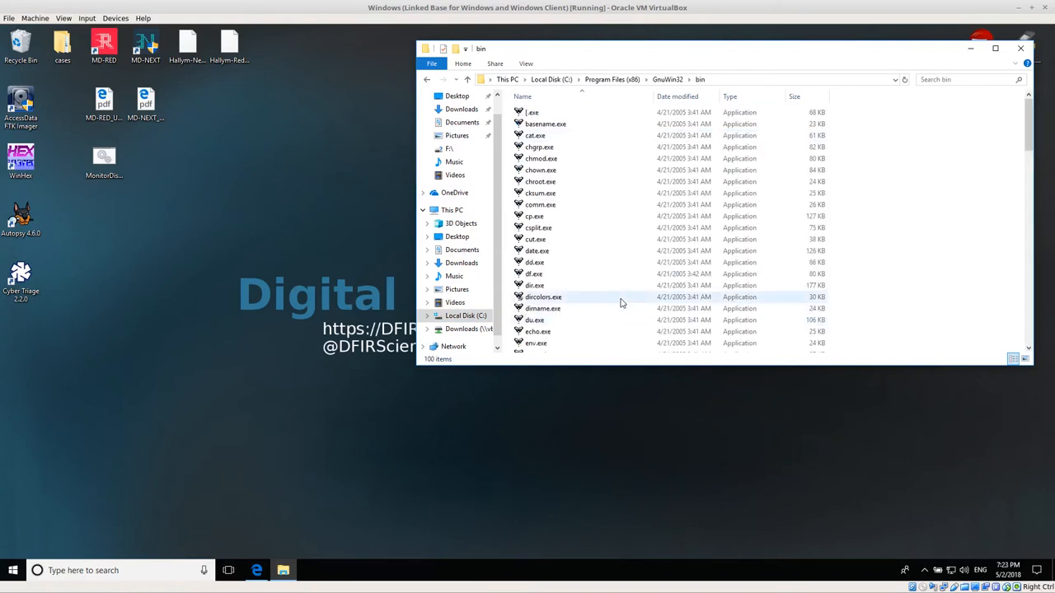
pyautogui.scroll(-3)
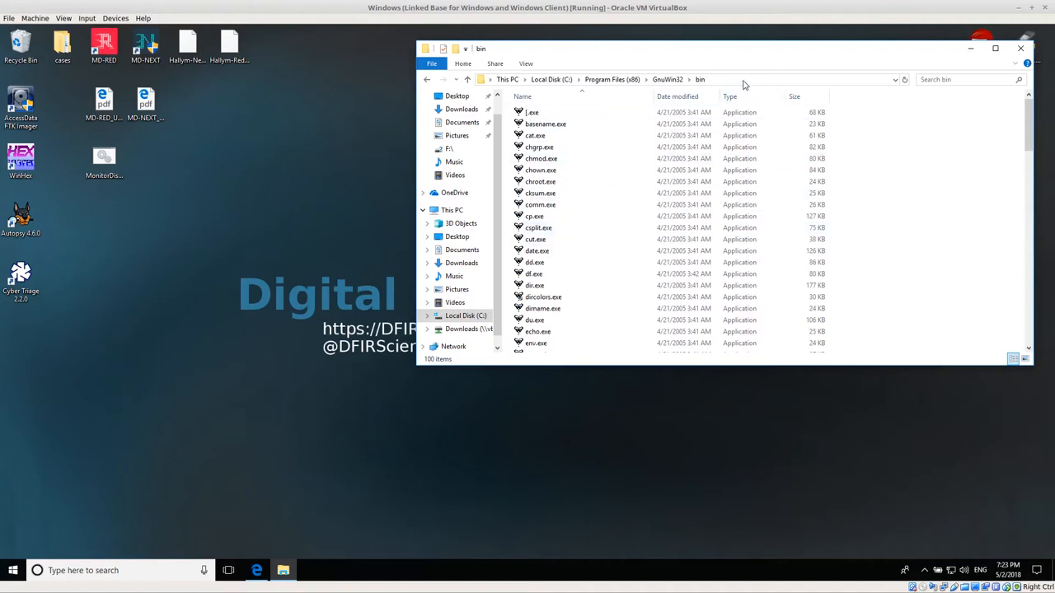
pyautogui.click(577, 79)
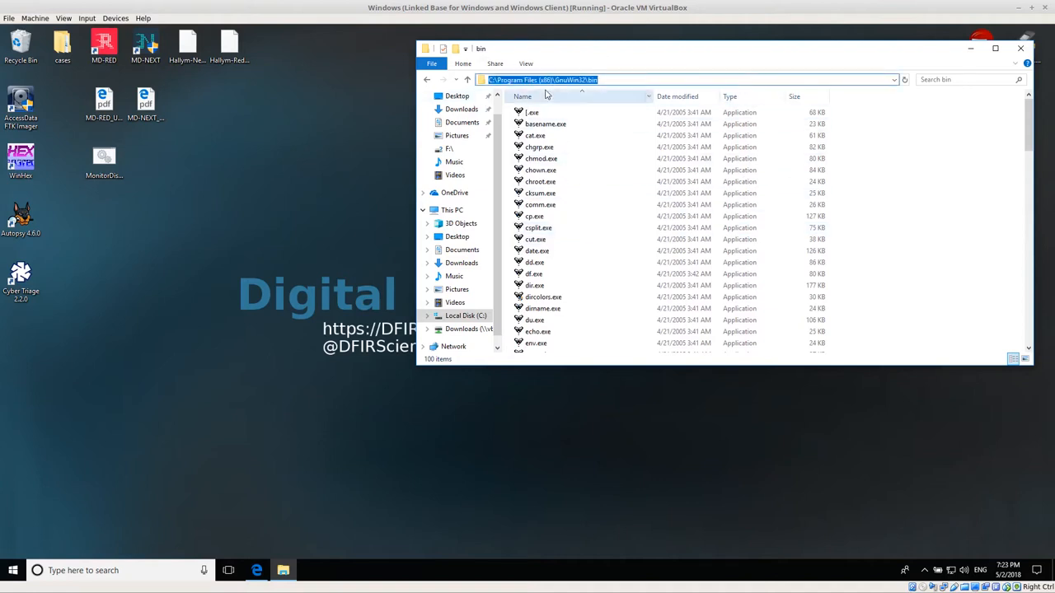
pyautogui.moveTo(576, 89)
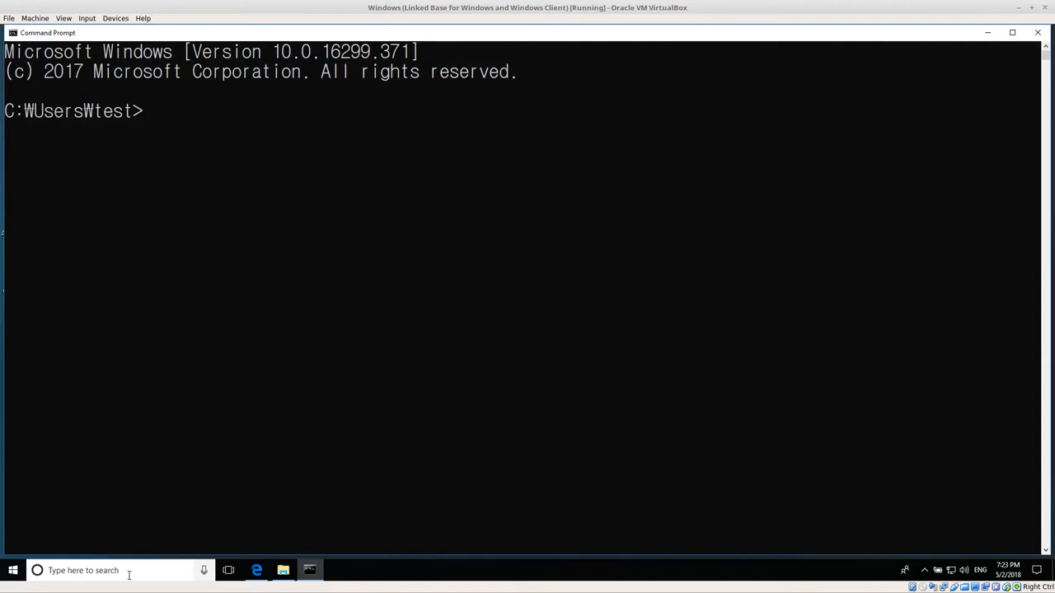
# Step: Run md5sum --help, which is not recognized, then bring up Windows search
pyautogui.write('md5sum --help')
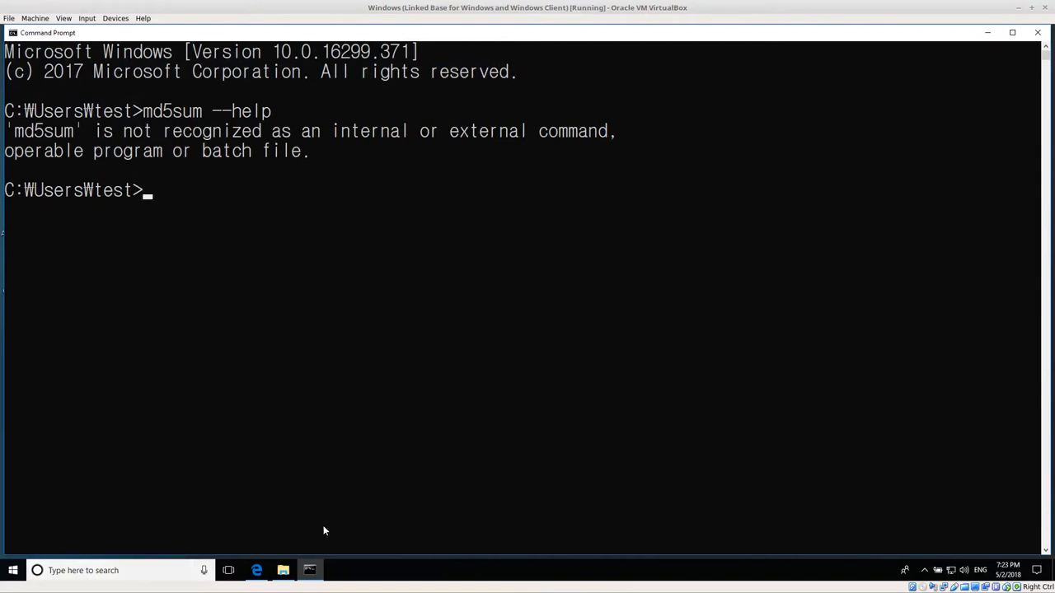
pyautogui.moveTo(412, 378)
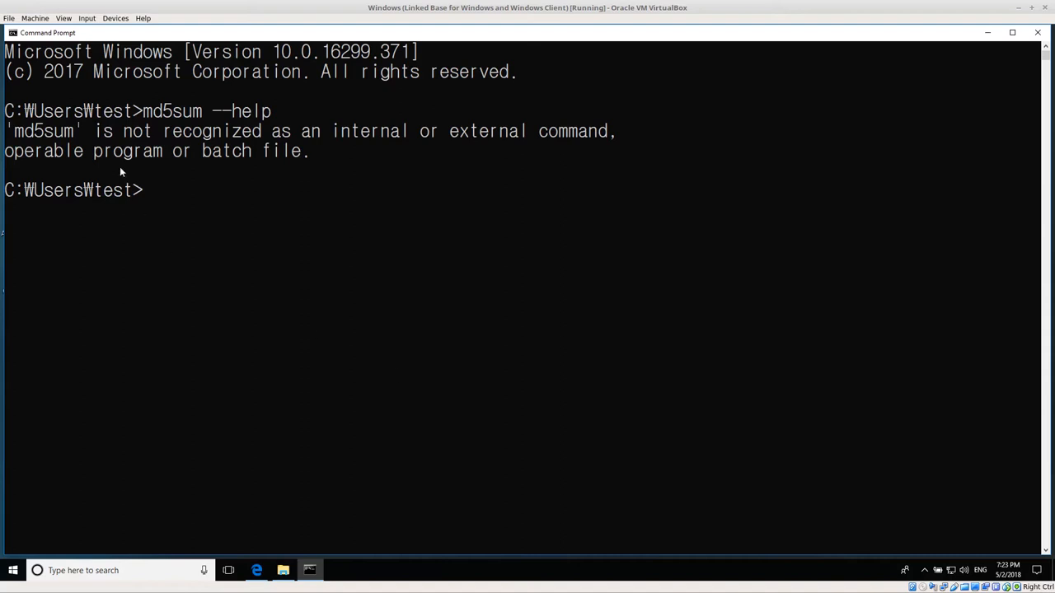
pyautogui.moveTo(36, 145)
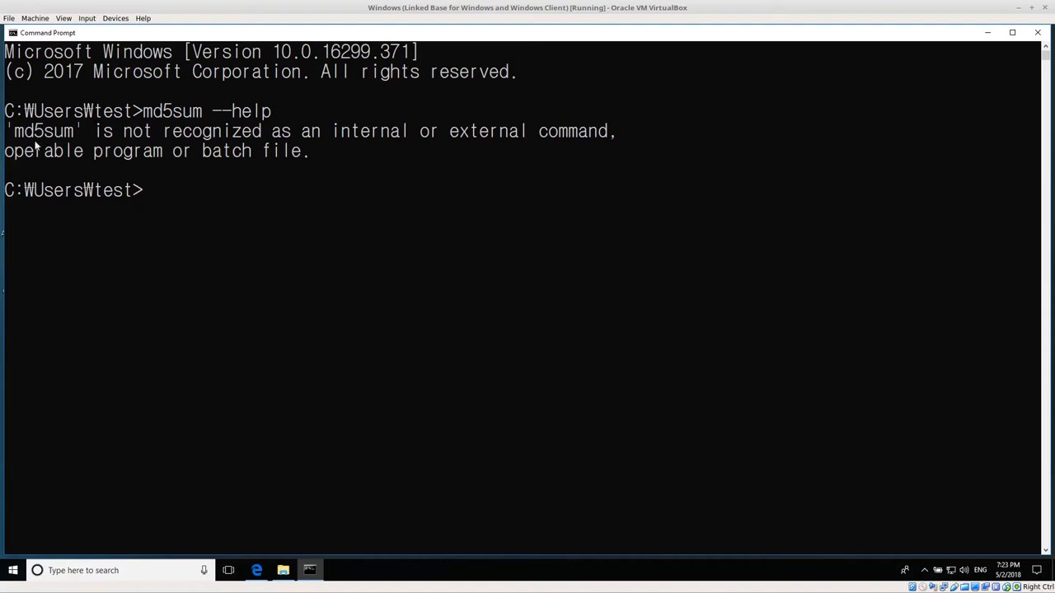
pyautogui.moveTo(47, 145)
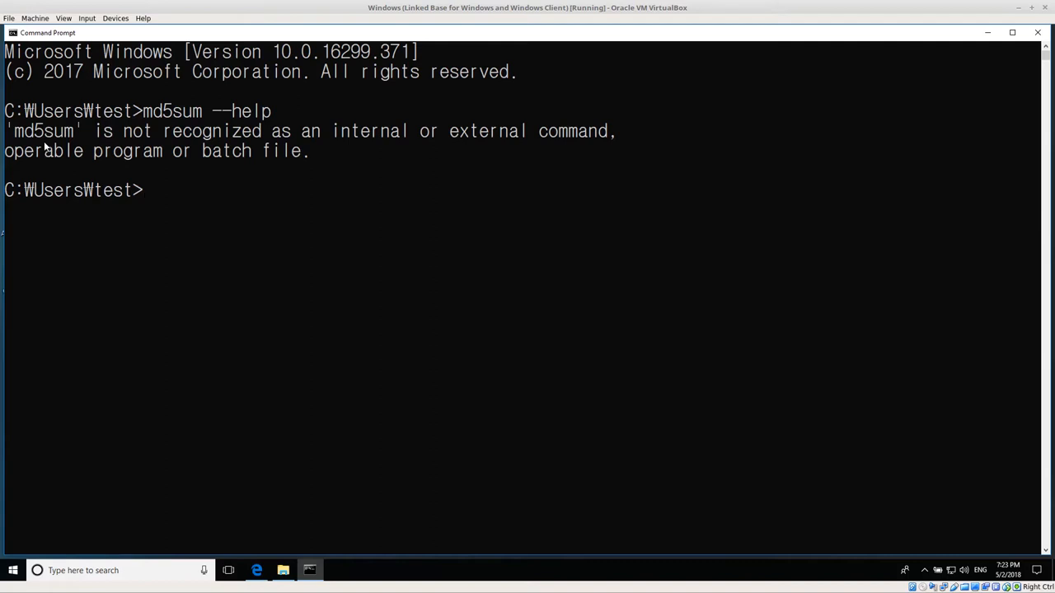
pyautogui.click(284, 570)
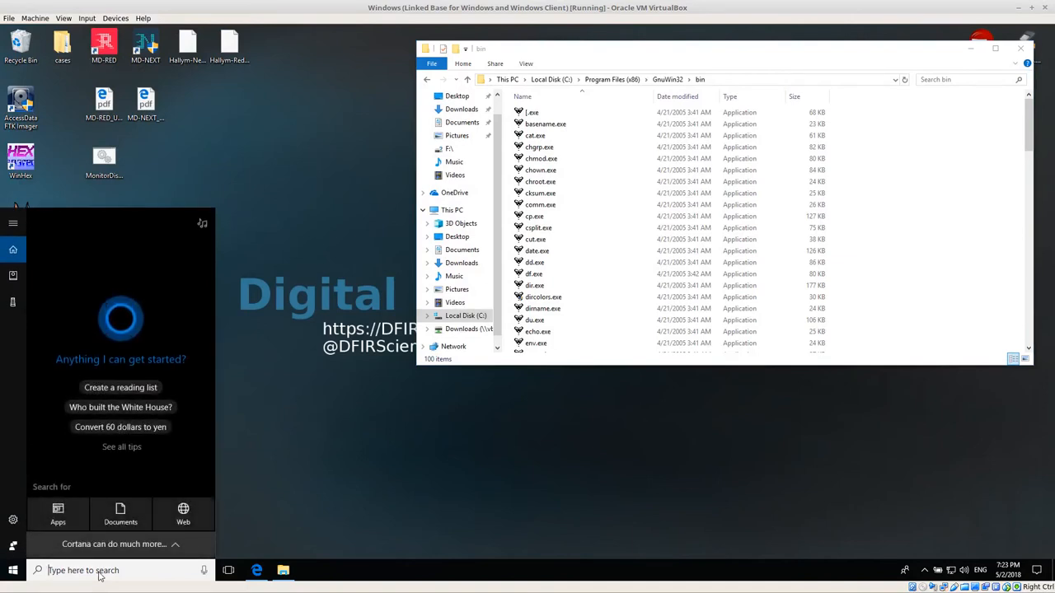
# Step: Search 'path' and reach the user Path variable in Environment Variables for editing
pyautogui.write('path')
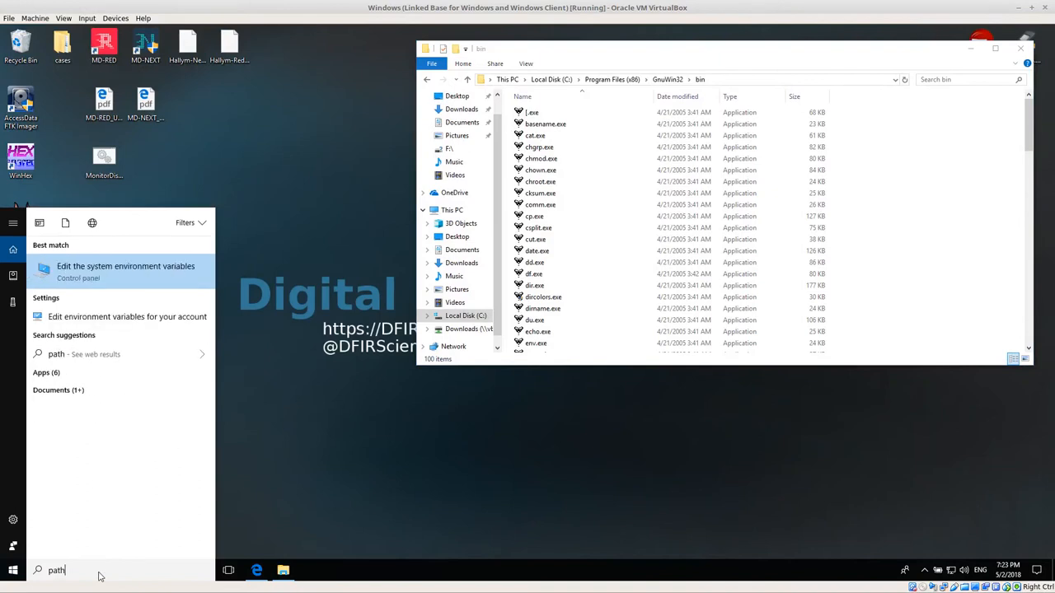
pyautogui.moveTo(128, 250)
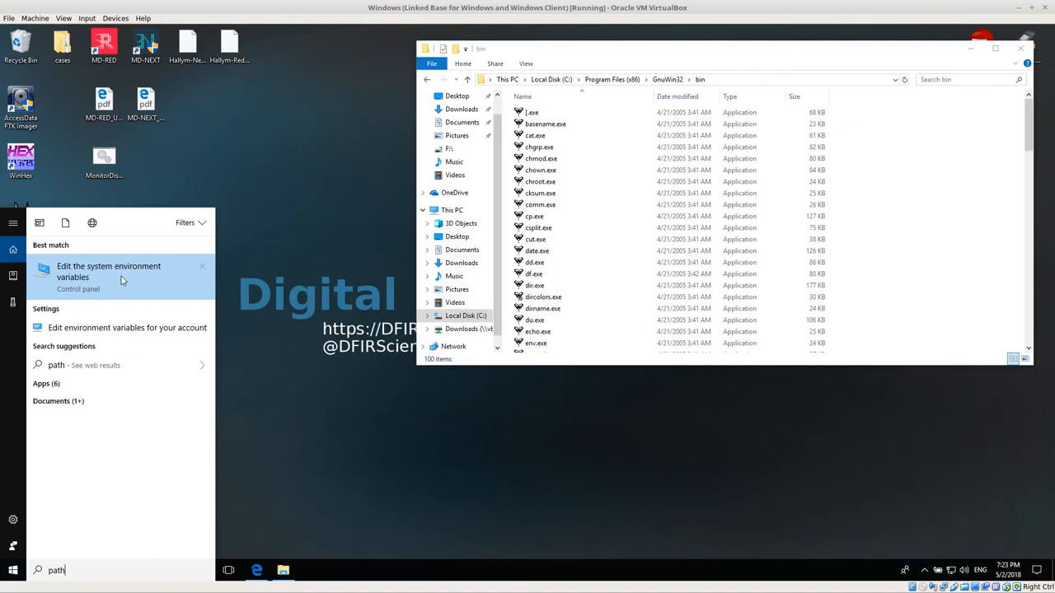
pyautogui.click(109, 271)
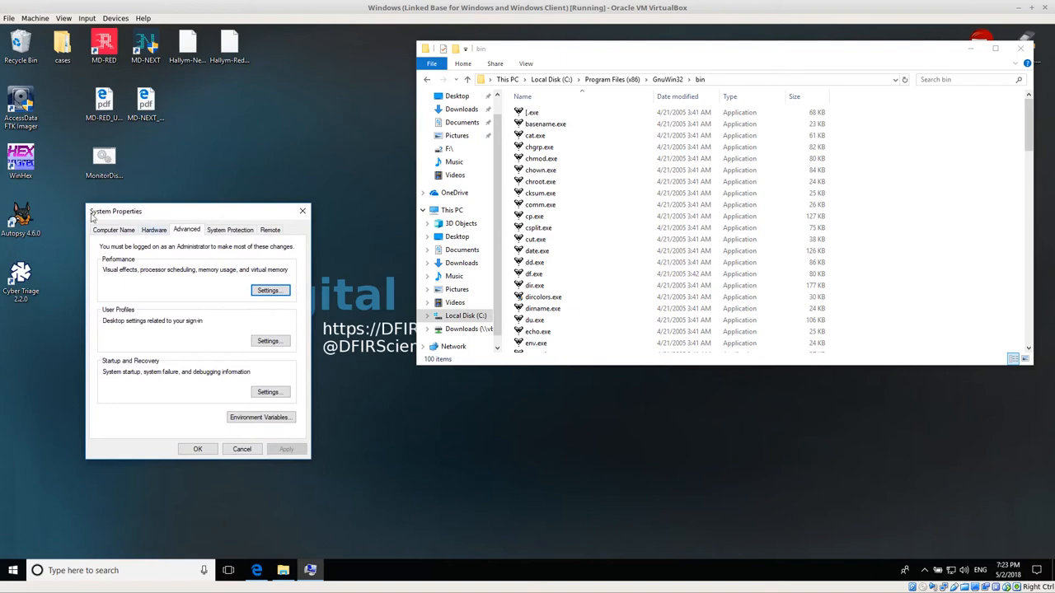
pyautogui.moveTo(374, 470)
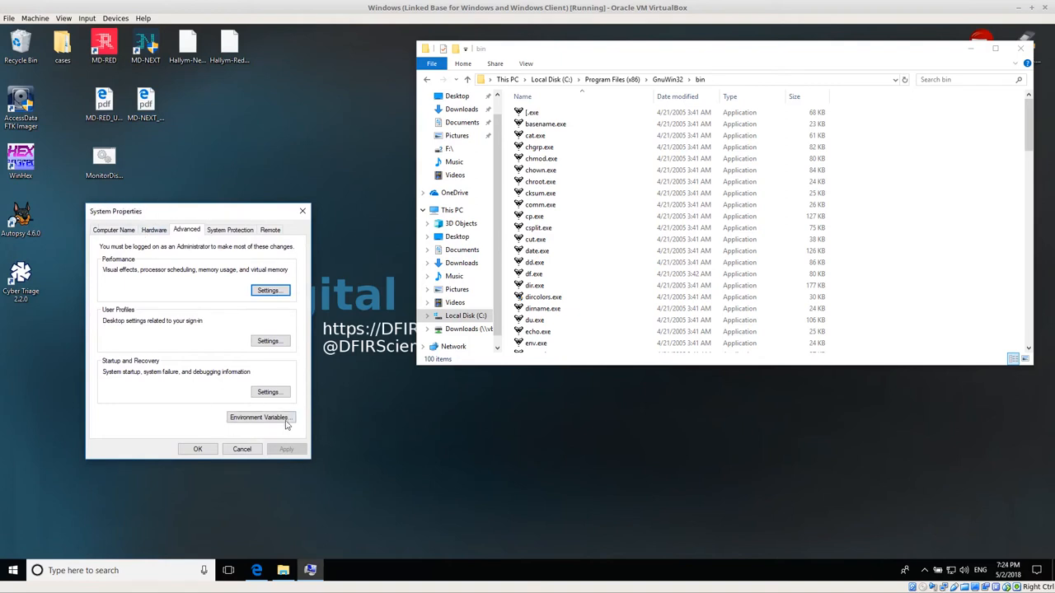
pyautogui.click(259, 417)
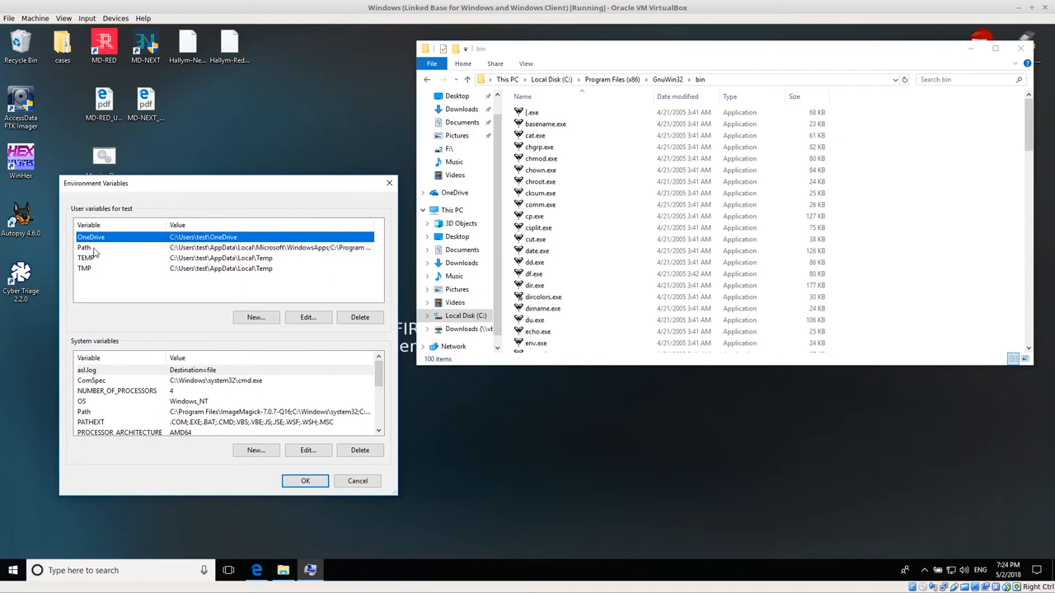
pyautogui.click(307, 316)
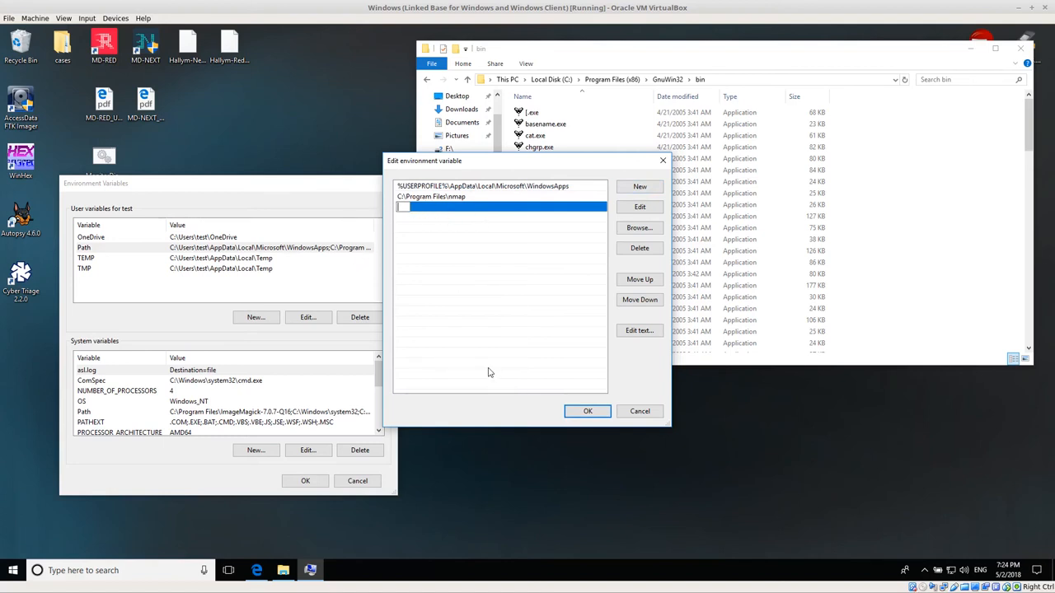
pyautogui.moveTo(485, 372)
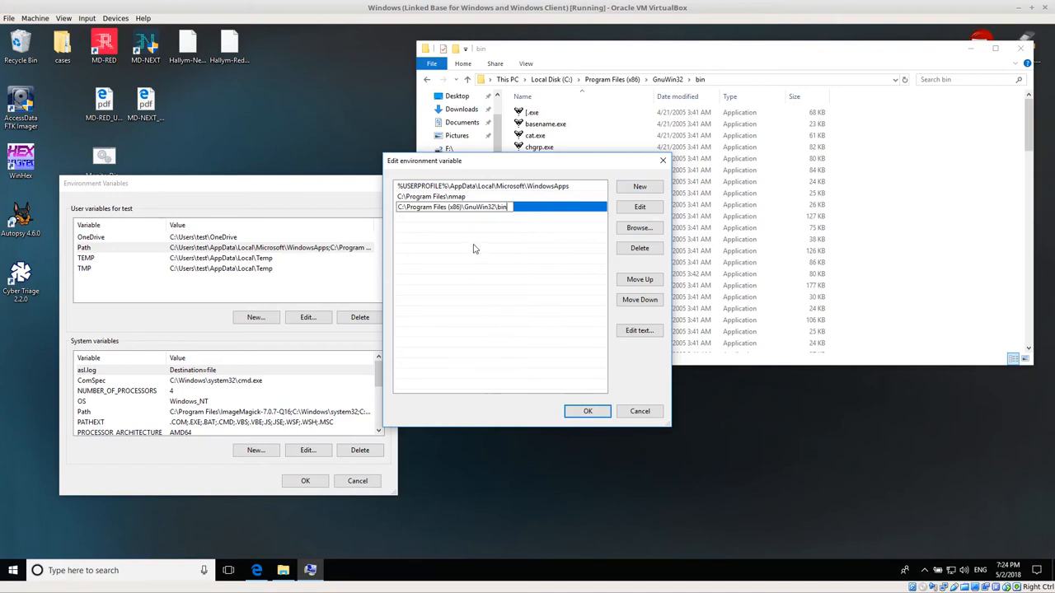
pyautogui.moveTo(404, 217)
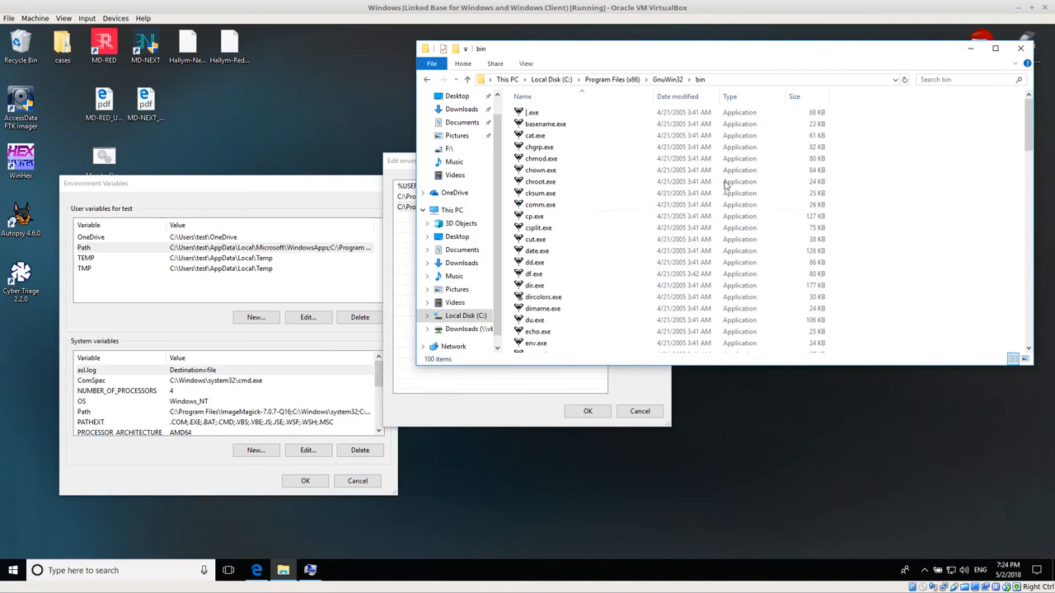
pyautogui.moveTo(534, 135)
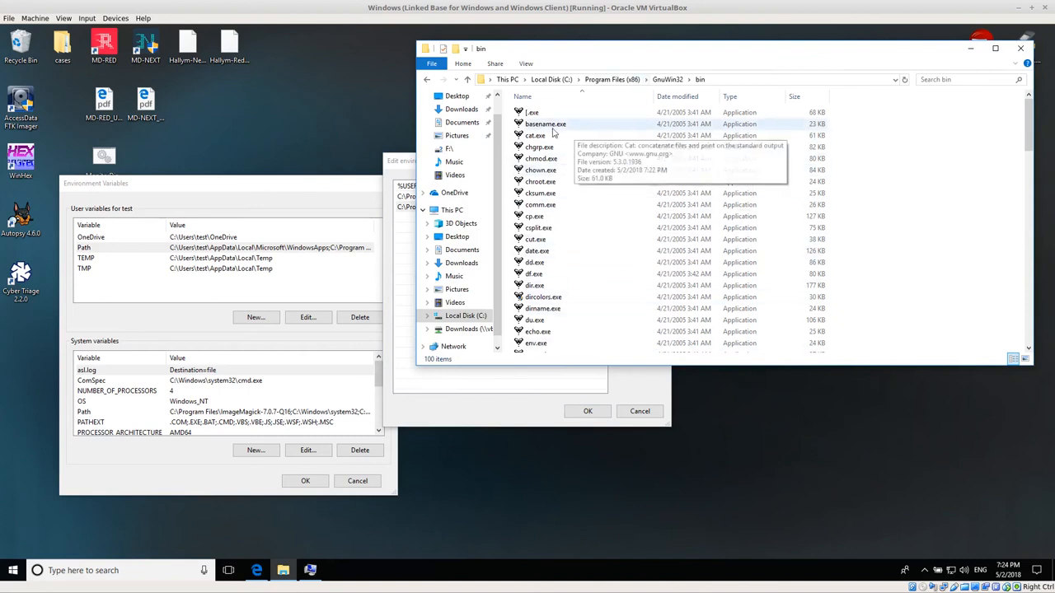
pyautogui.moveTo(577, 290)
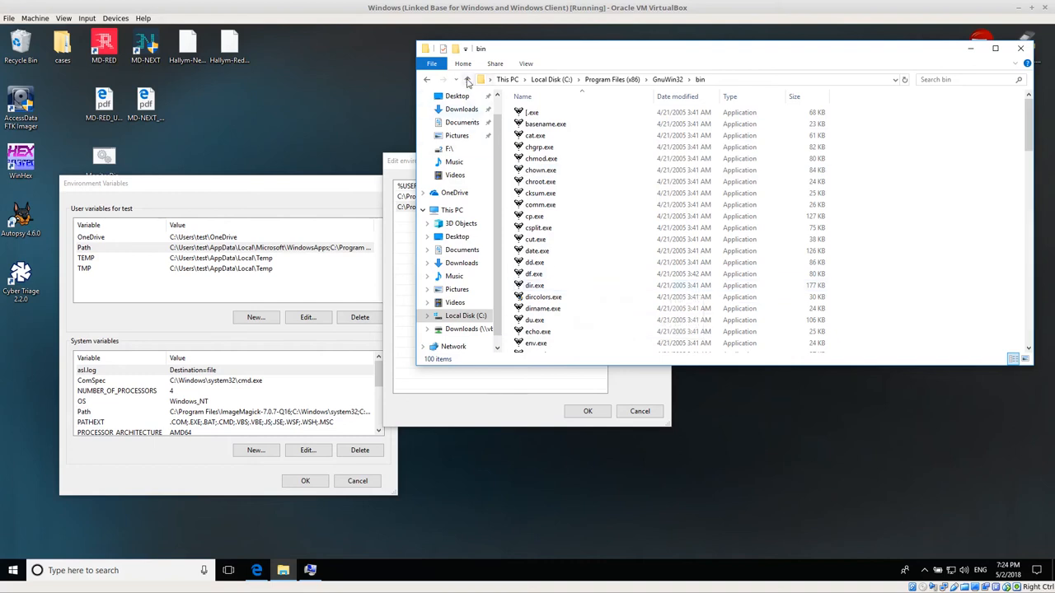
# Step: Add C:\Program Files (x86)\GnuWin32\bin as a new Path entry and save the change
pyautogui.click(468, 79)
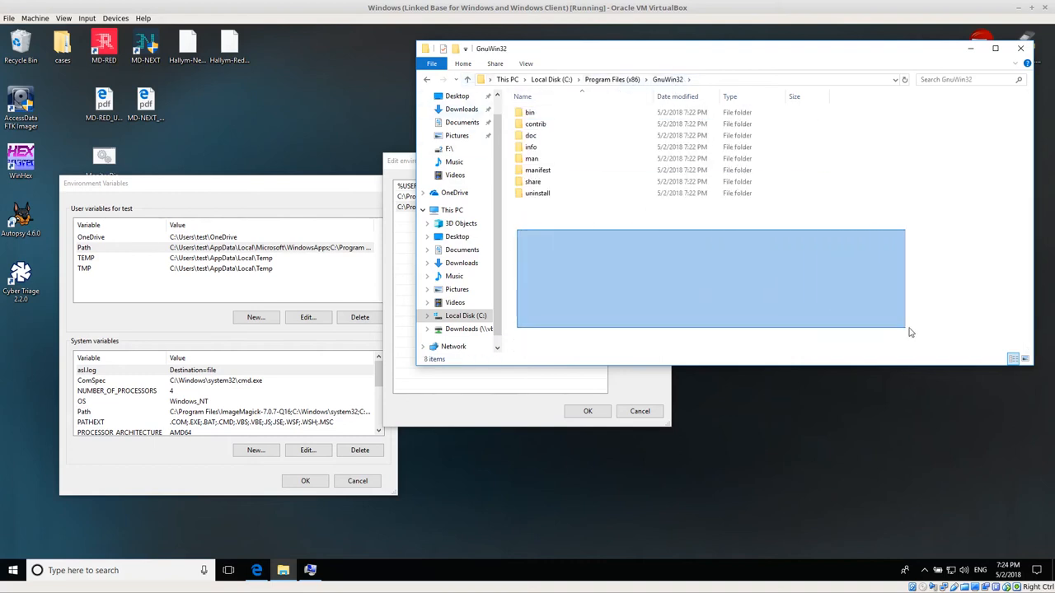
pyautogui.click(531, 112)
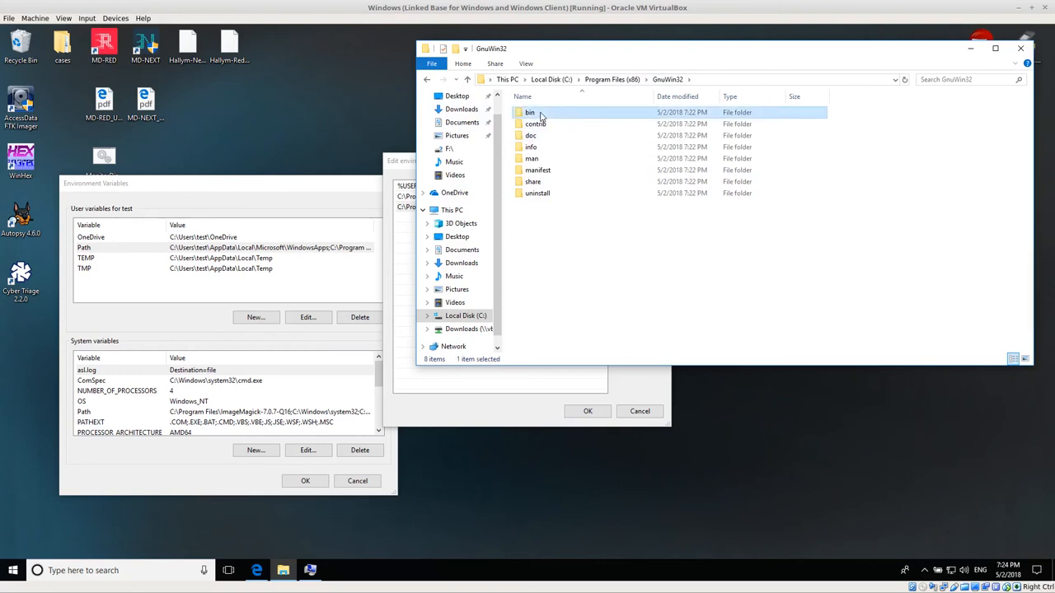
pyautogui.doubleClick(530, 112)
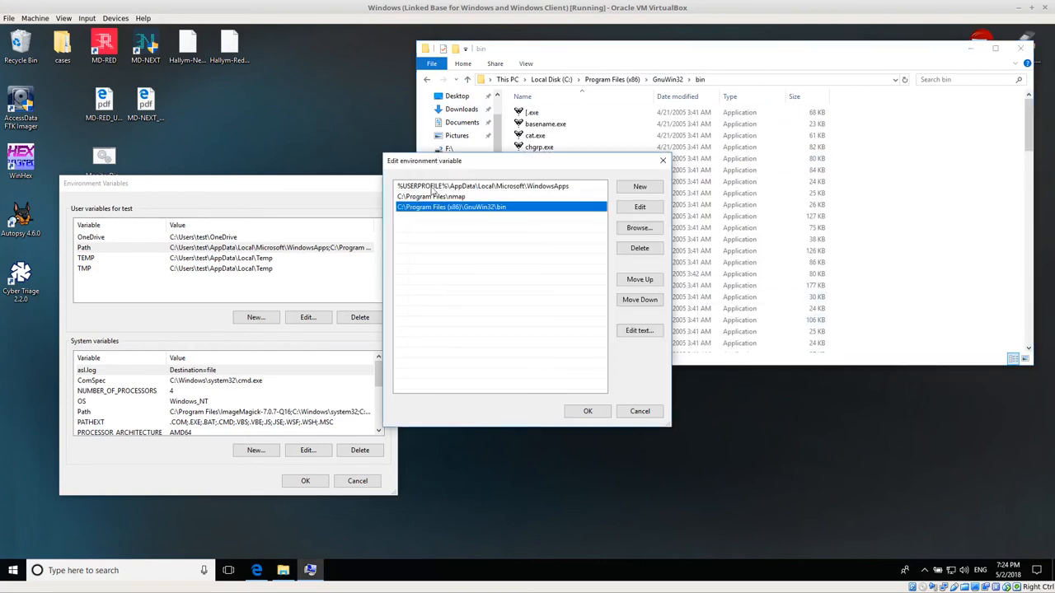
pyautogui.click(587, 412)
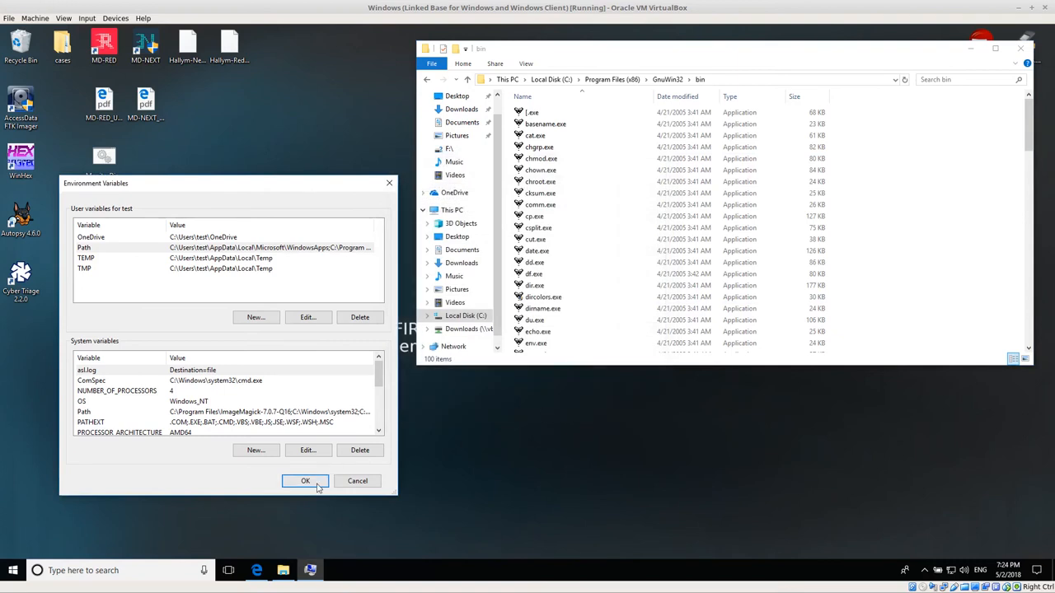
pyautogui.click(305, 481)
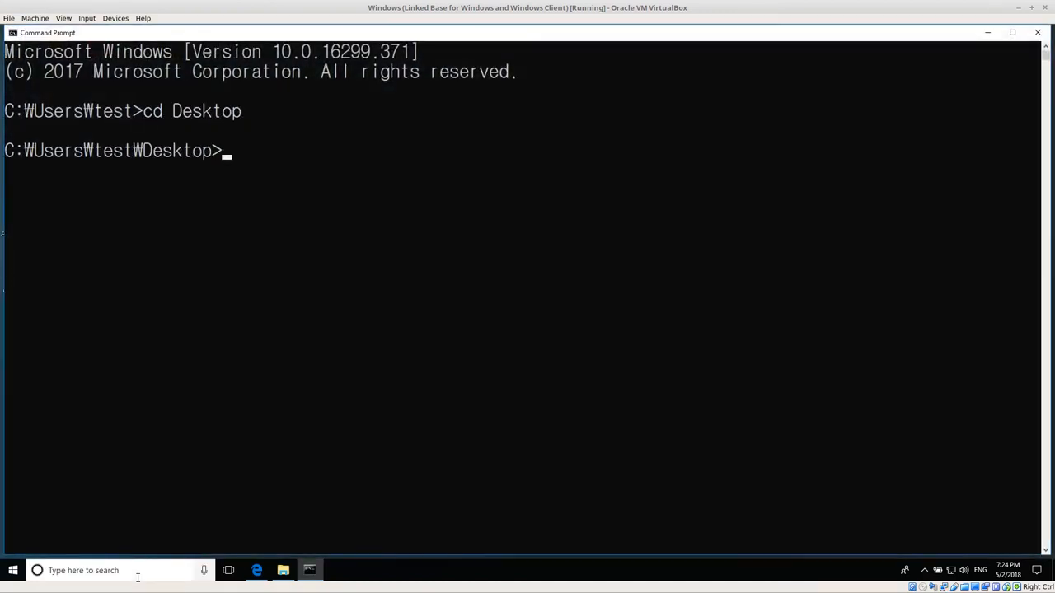
# Step: Run md5sum --help, ls, dir, then md5sum * to hash every Desktop file
pyautogui.write('md5sum -')
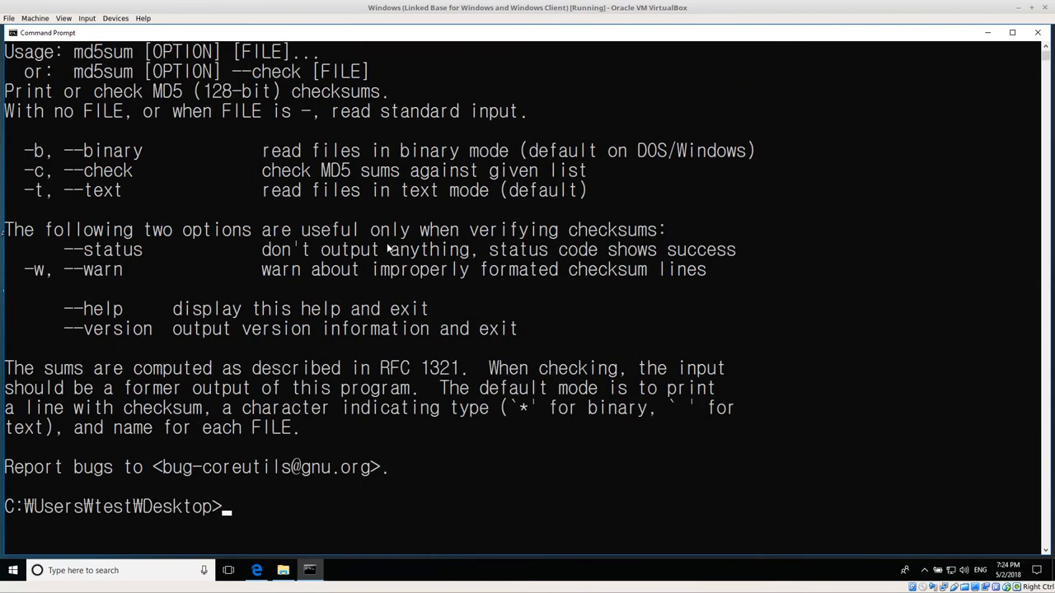
pyautogui.write('ls')
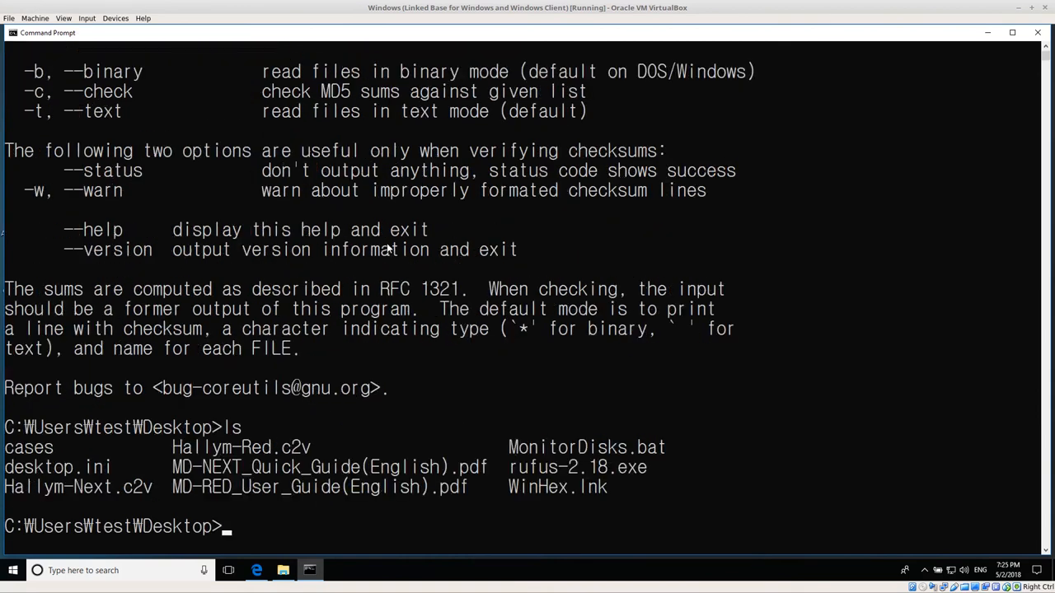
pyautogui.write('dir')
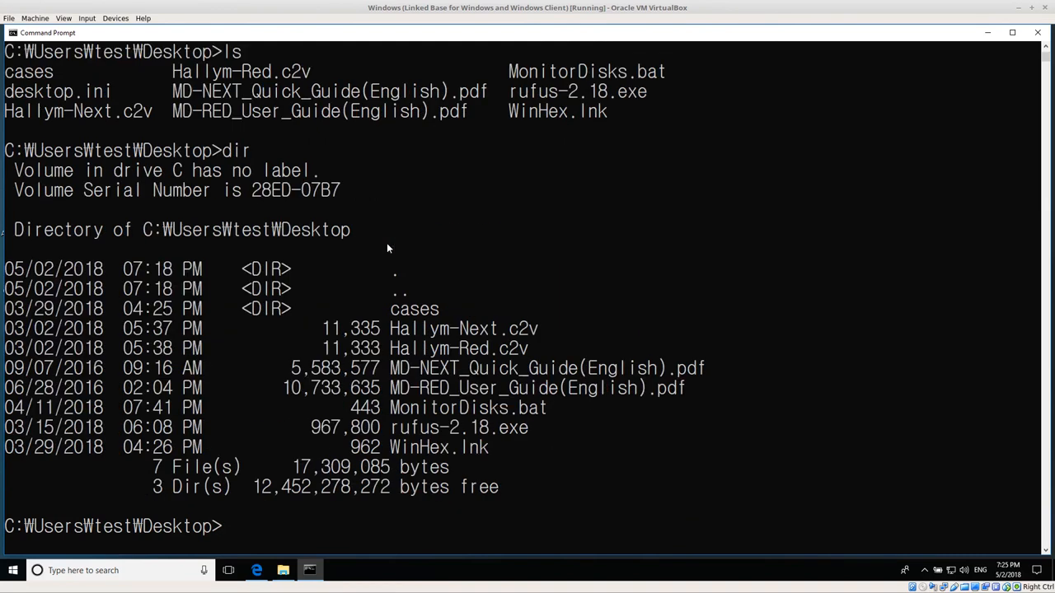
pyautogui.write('md5sum *')
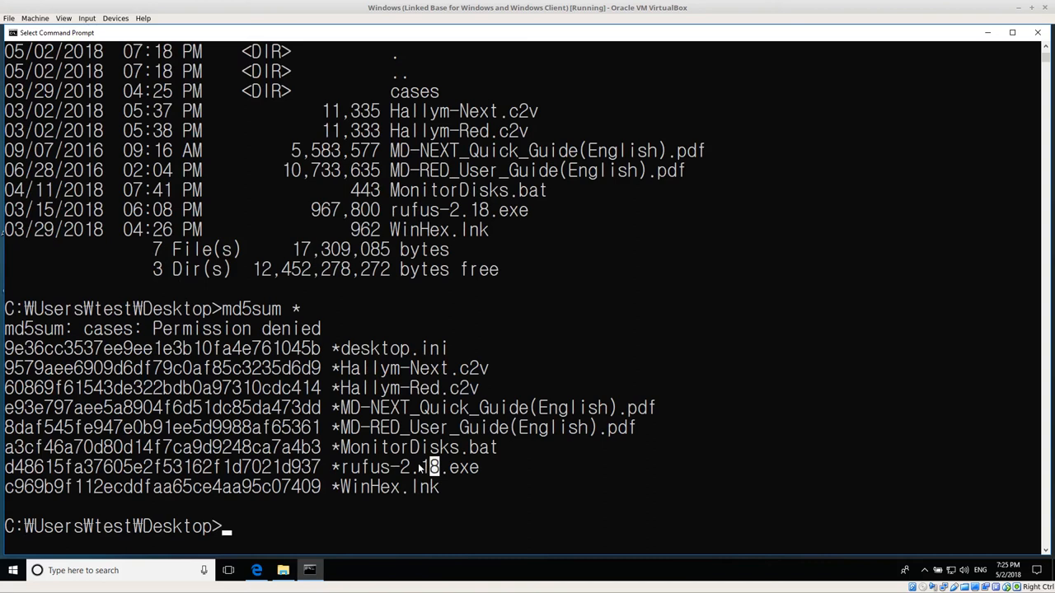
# Step: Run sha1sum --help and sha1sum * for SHA-1 checksums of the Desktop files
pyautogui.write('s')
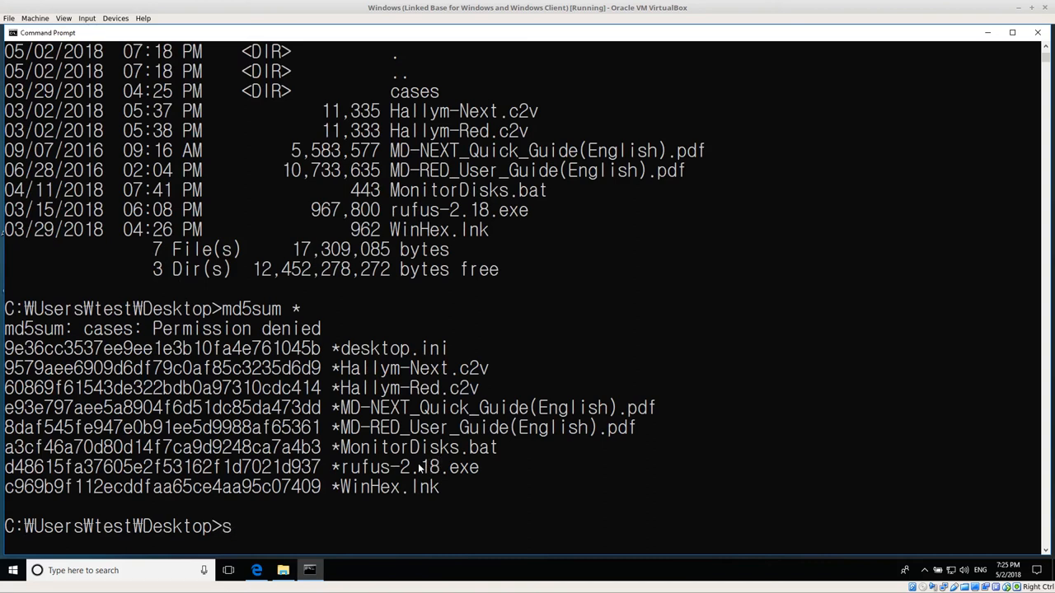
pyautogui.write('ha1sum --help')
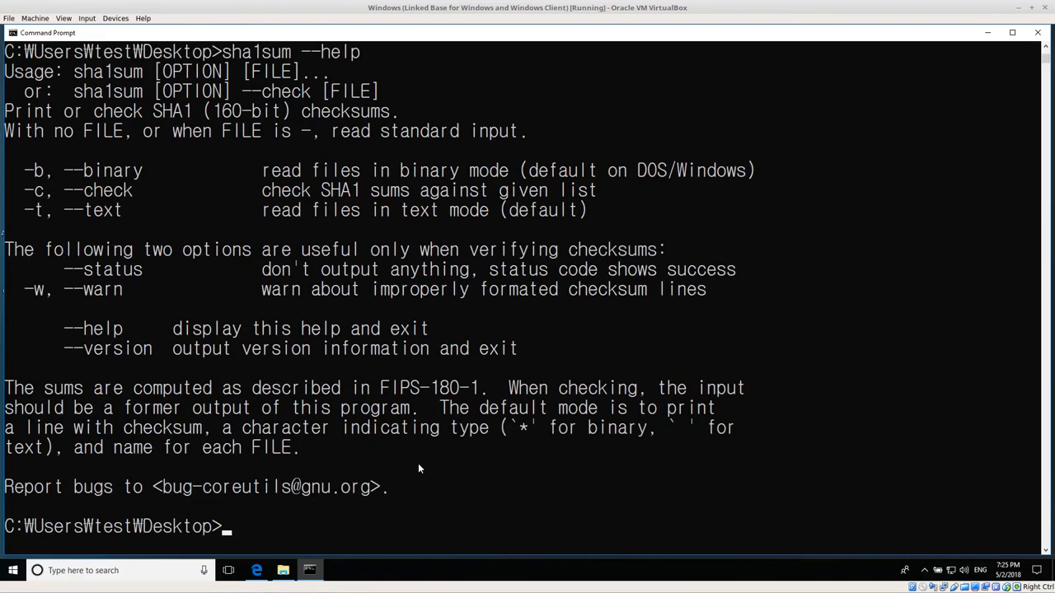
pyautogui.write('sha1sum *')
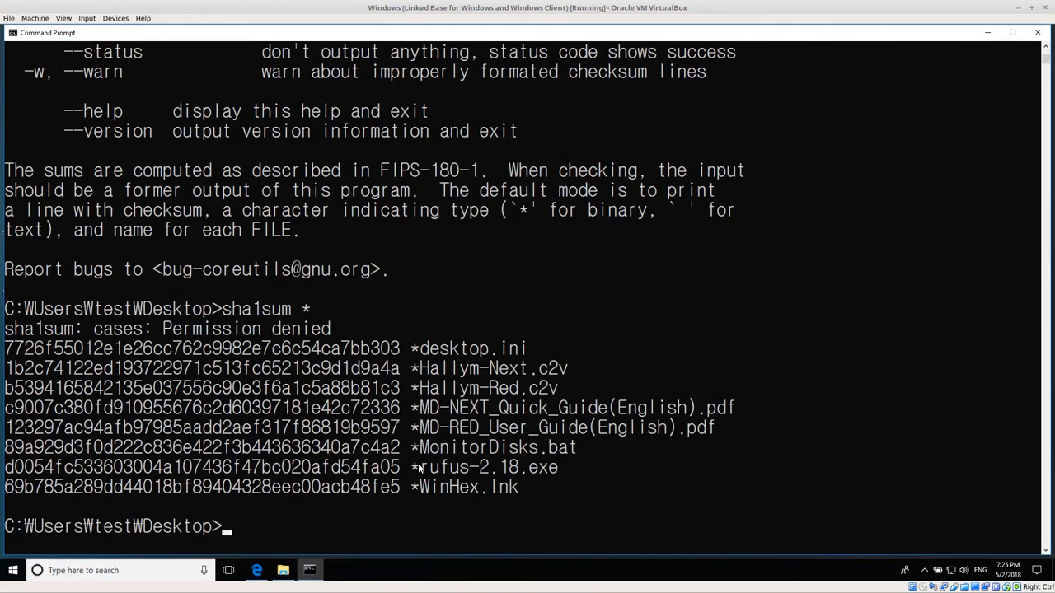
pyautogui.moveTo(198, 442)
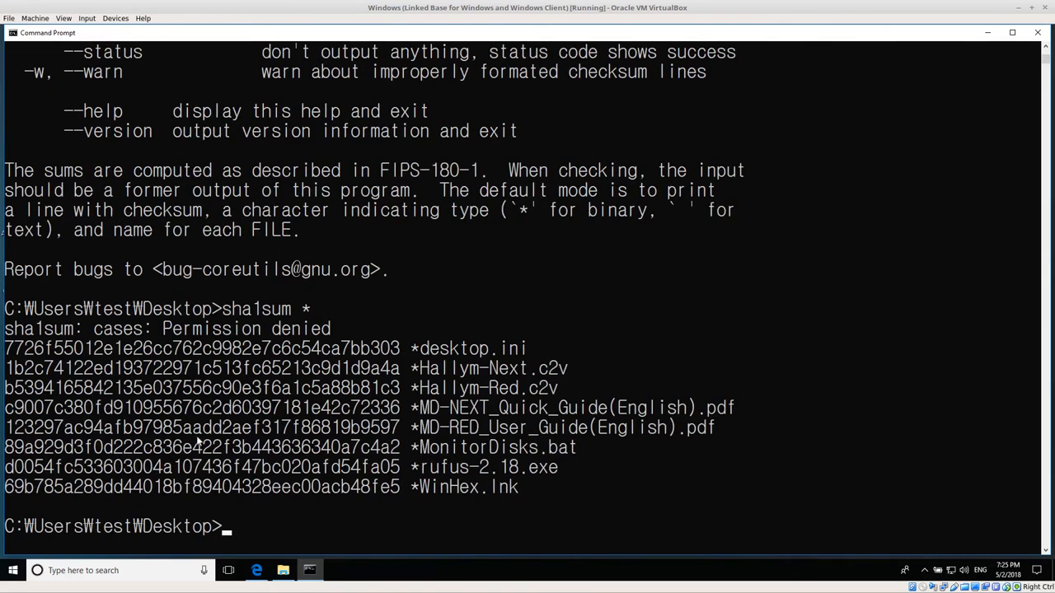